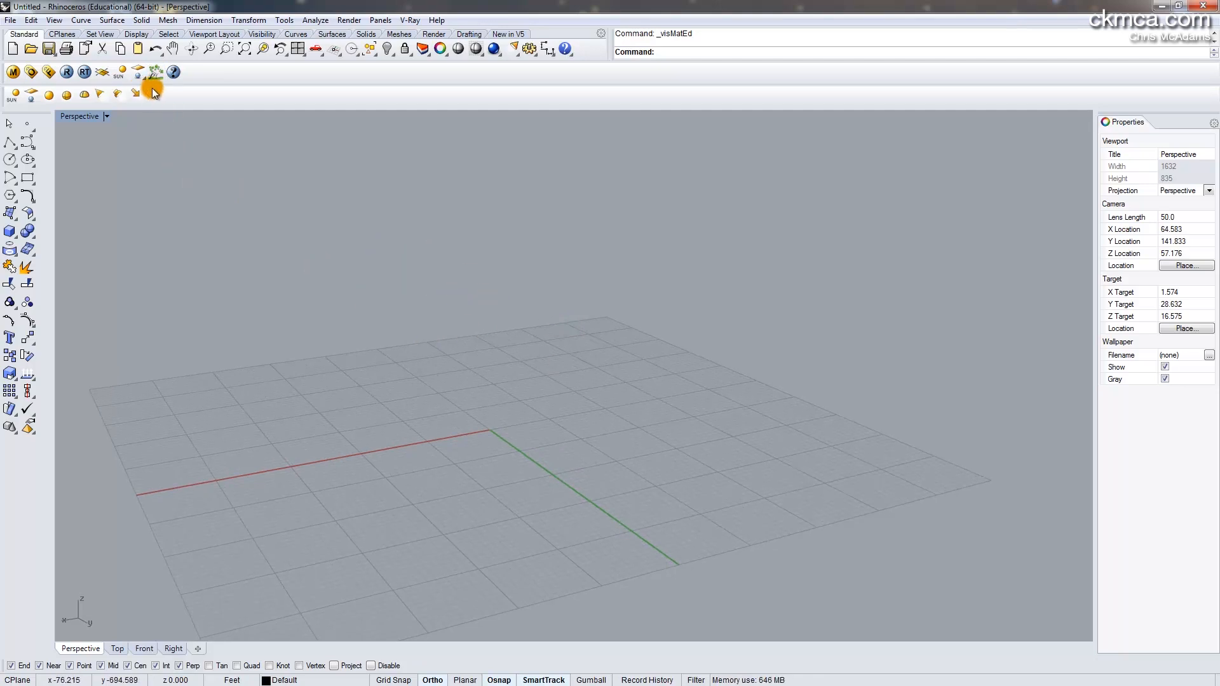
mouse_move(154, 71)
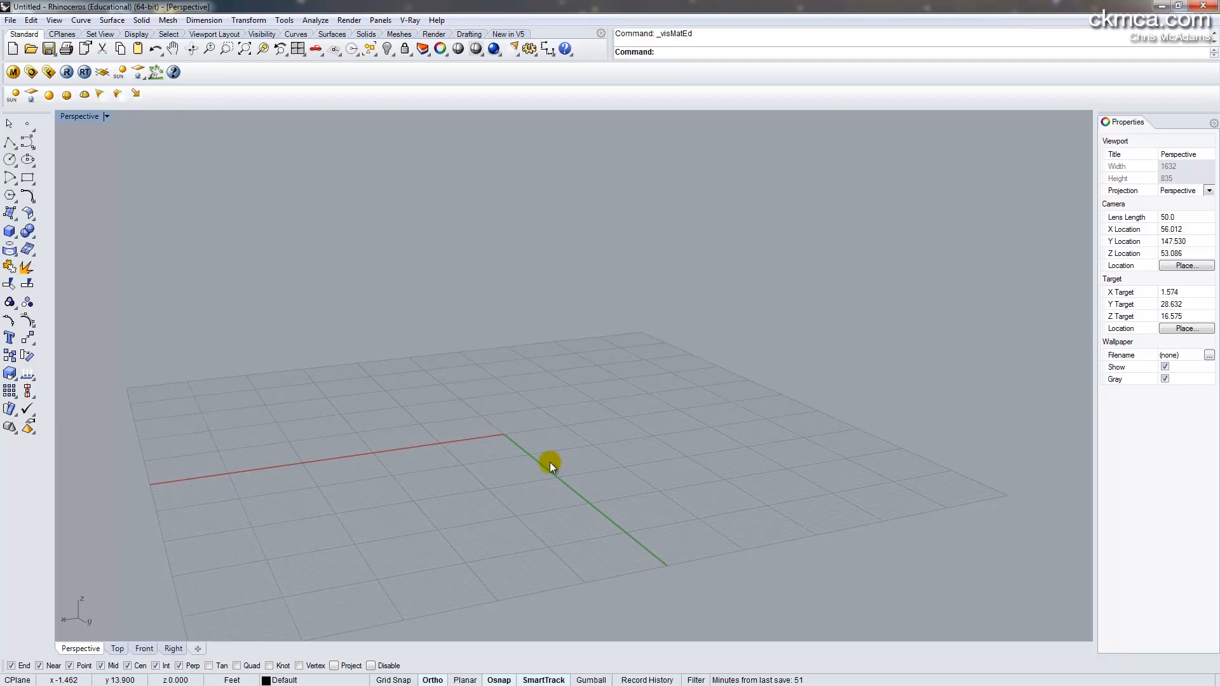
mouse_move(618, 434)
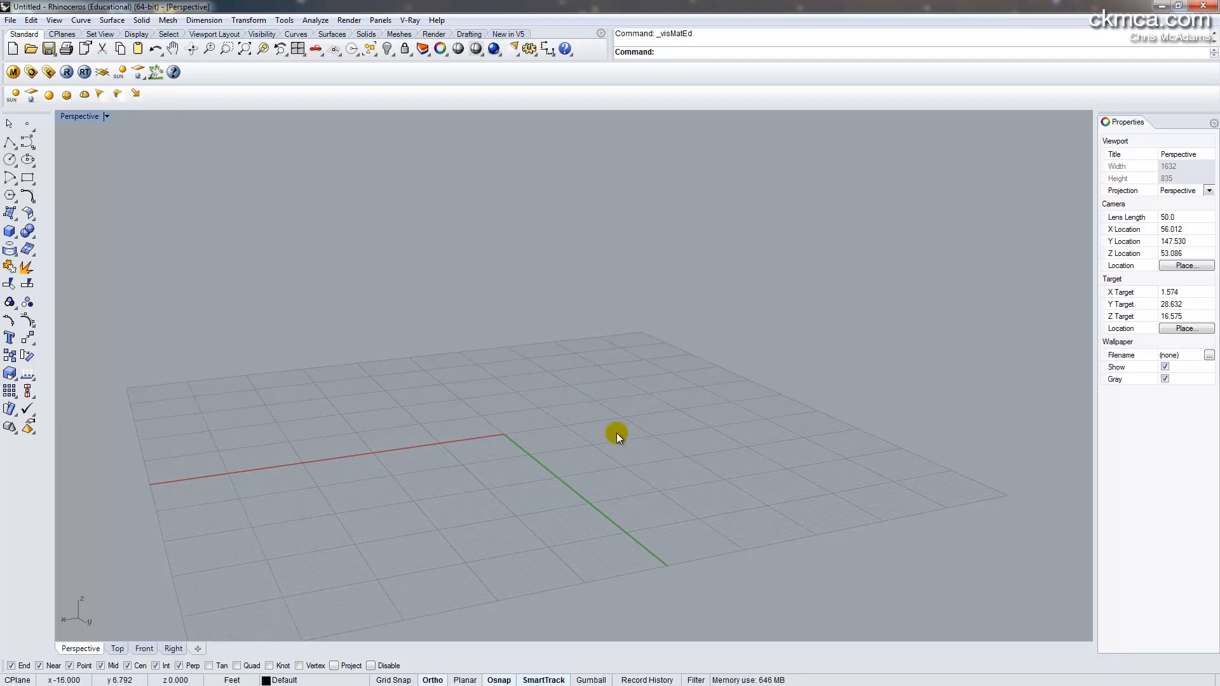
mouse_move(521, 414)
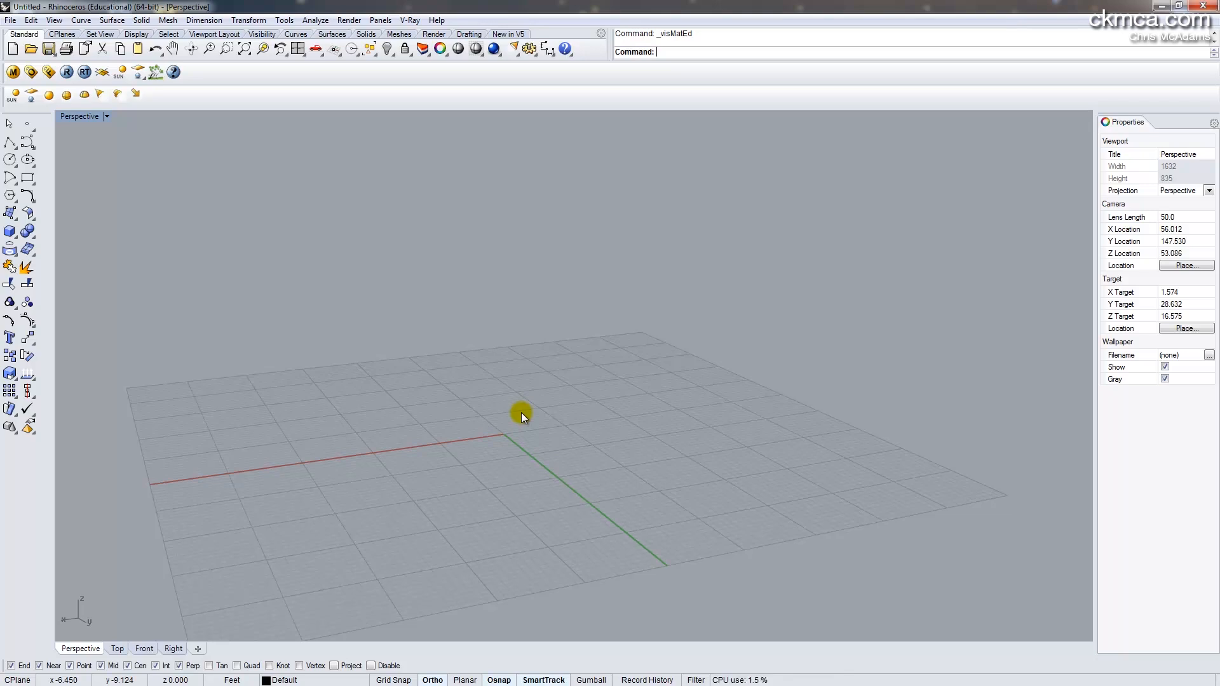
mouse_move(744, 490)
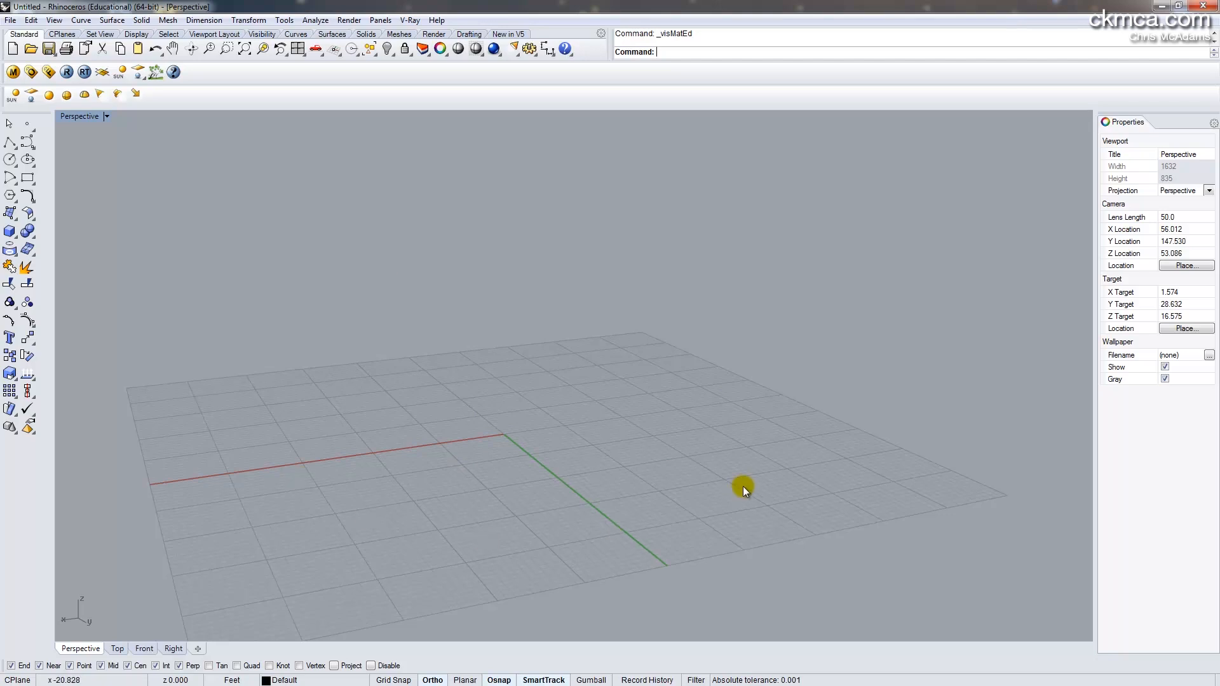
mouse_move(539, 446)
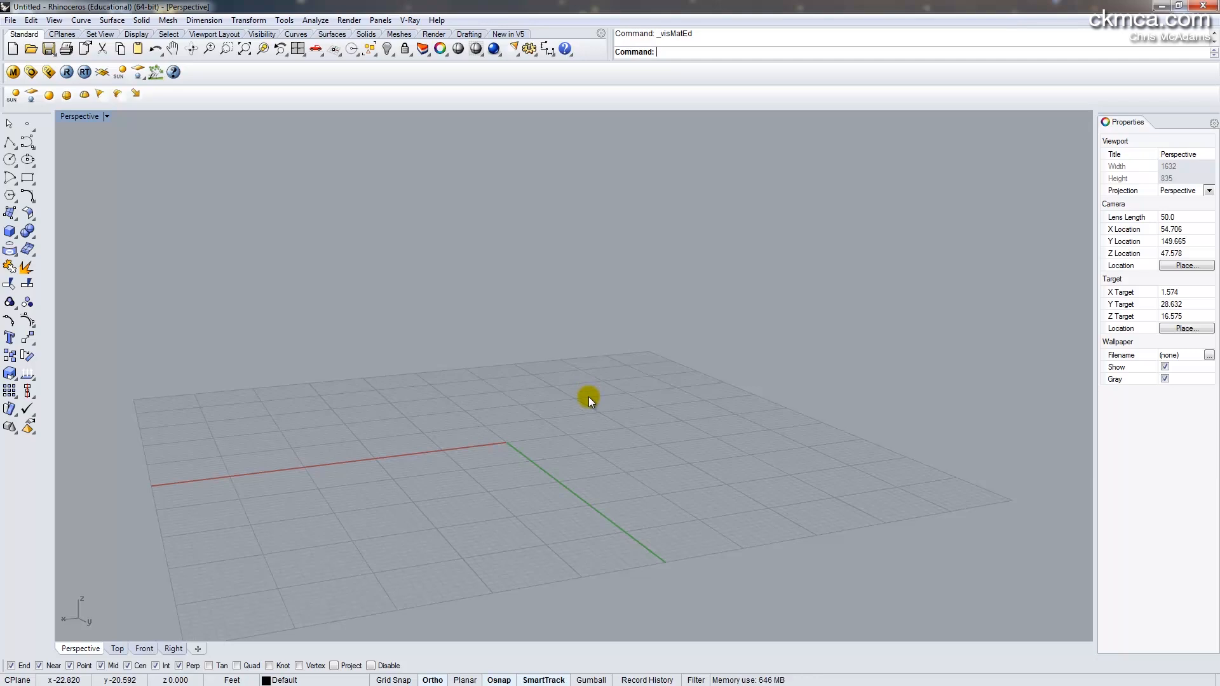
mouse_move(164, 121)
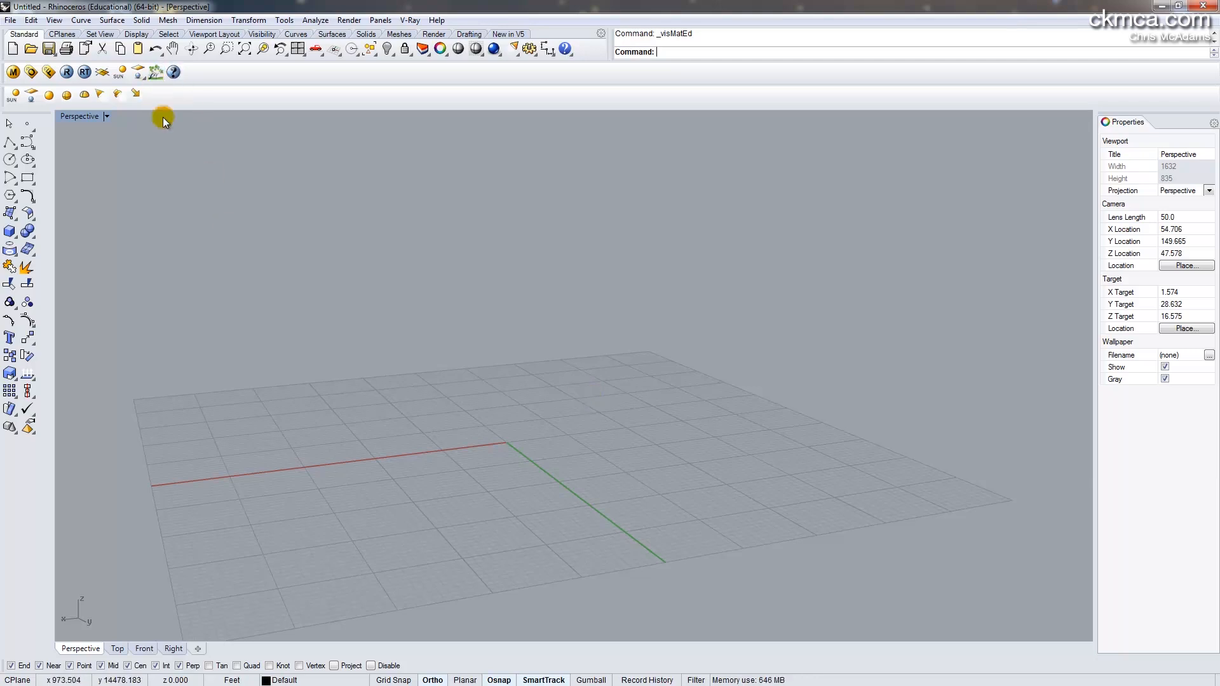
mouse_move(778, 453)
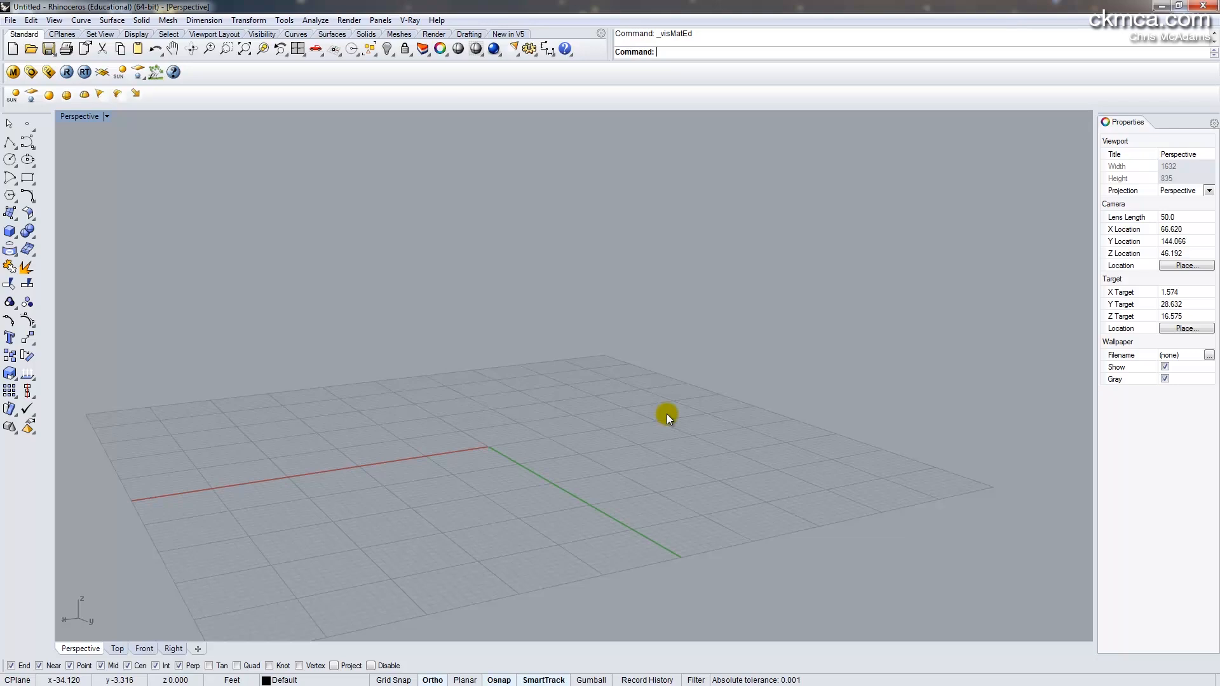
mouse_move(522, 380)
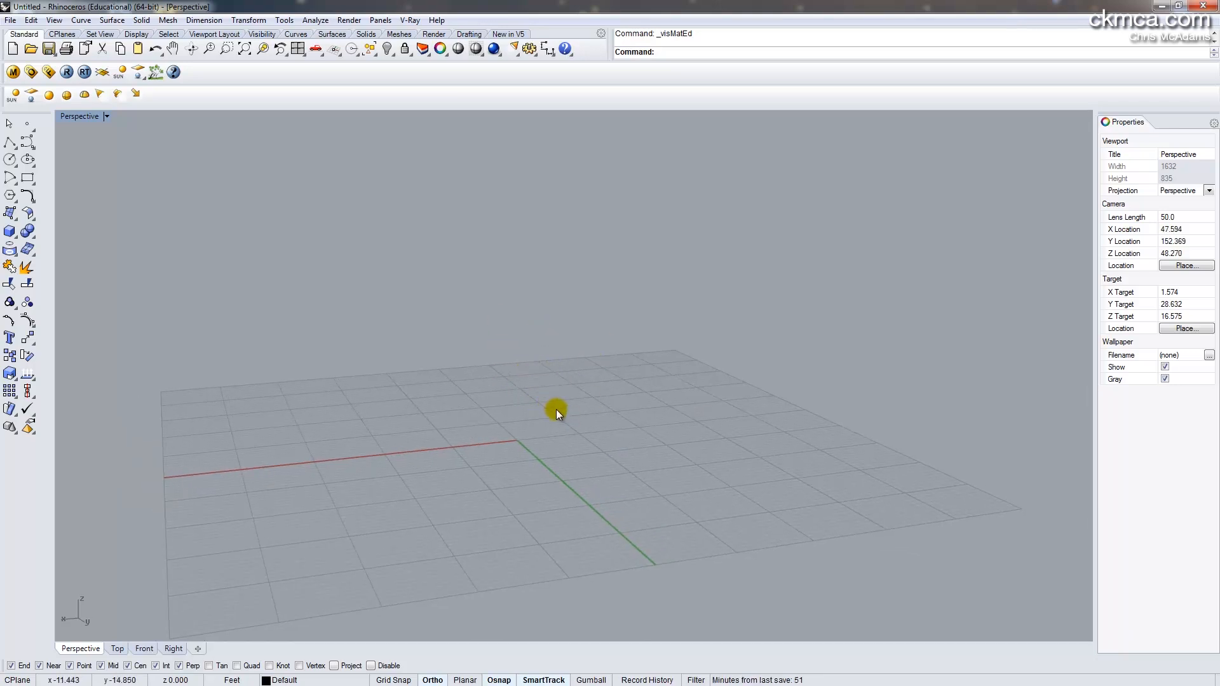
Place a test Cylinder at the origin, then select and delete it
text(Cylinder)
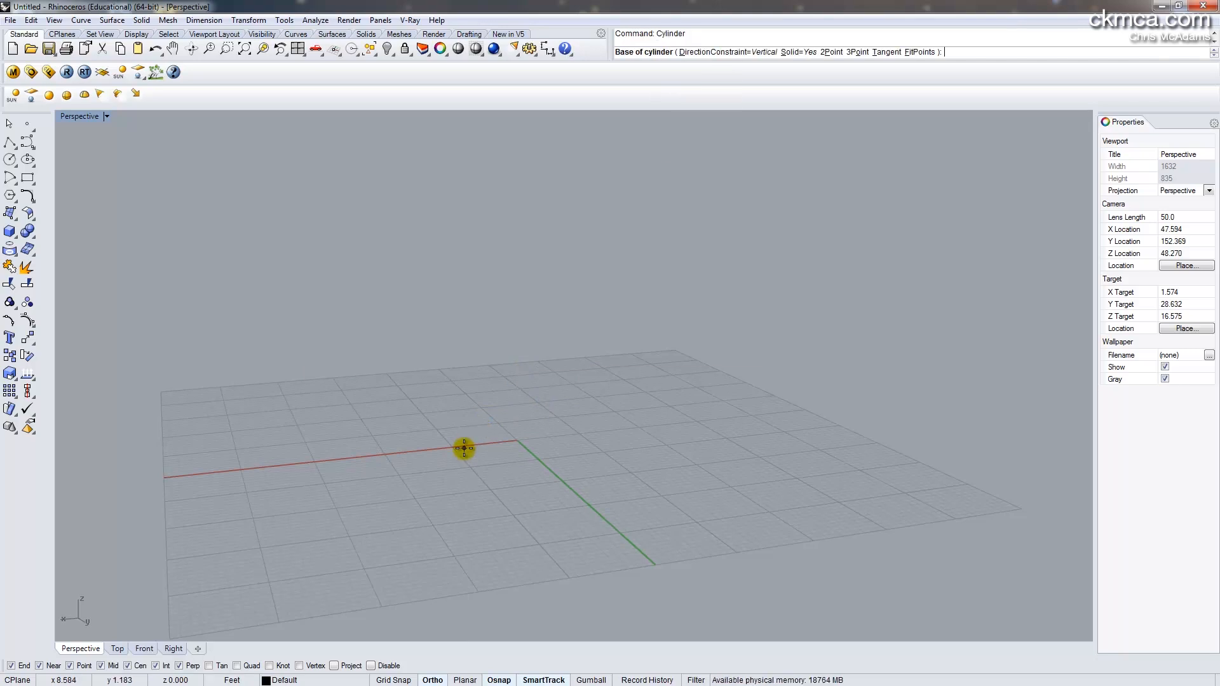
click(522, 412)
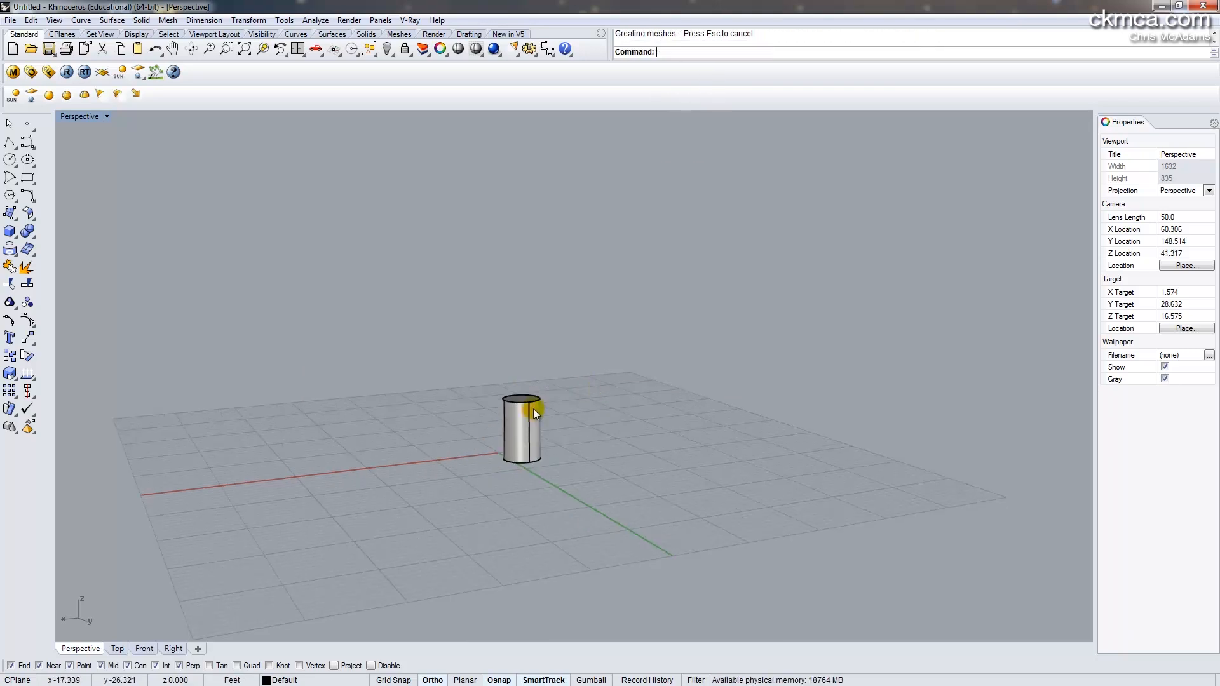
click(532, 428)
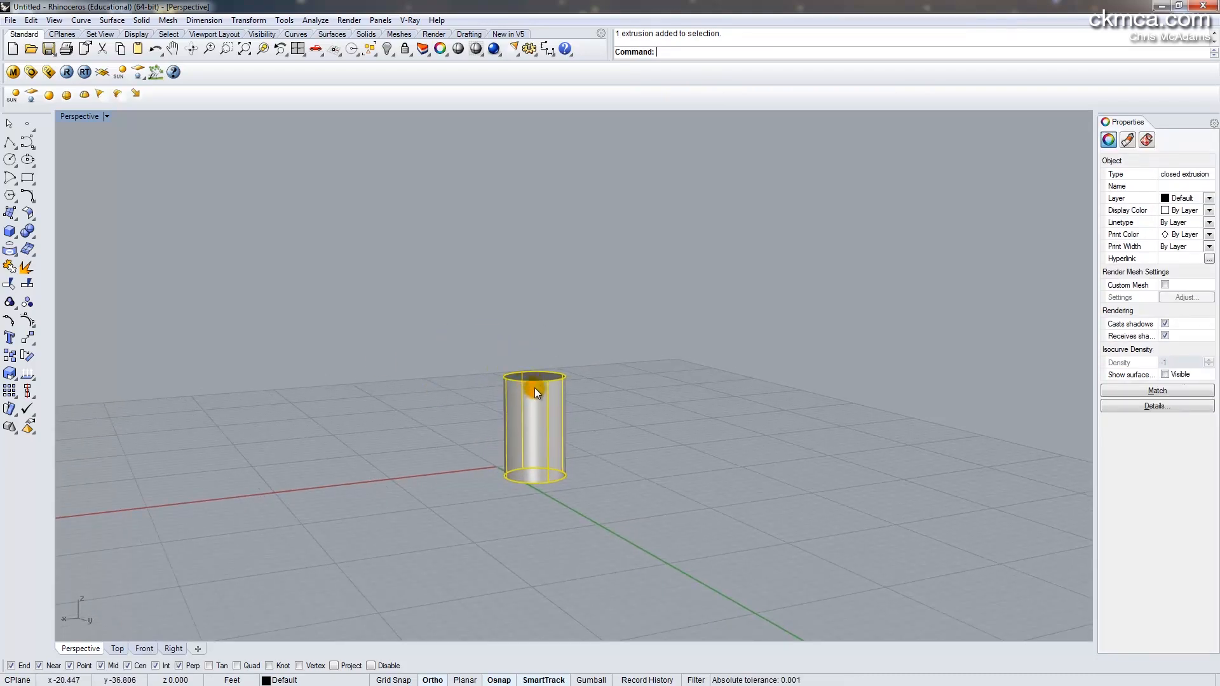
mouse_move(571, 369)
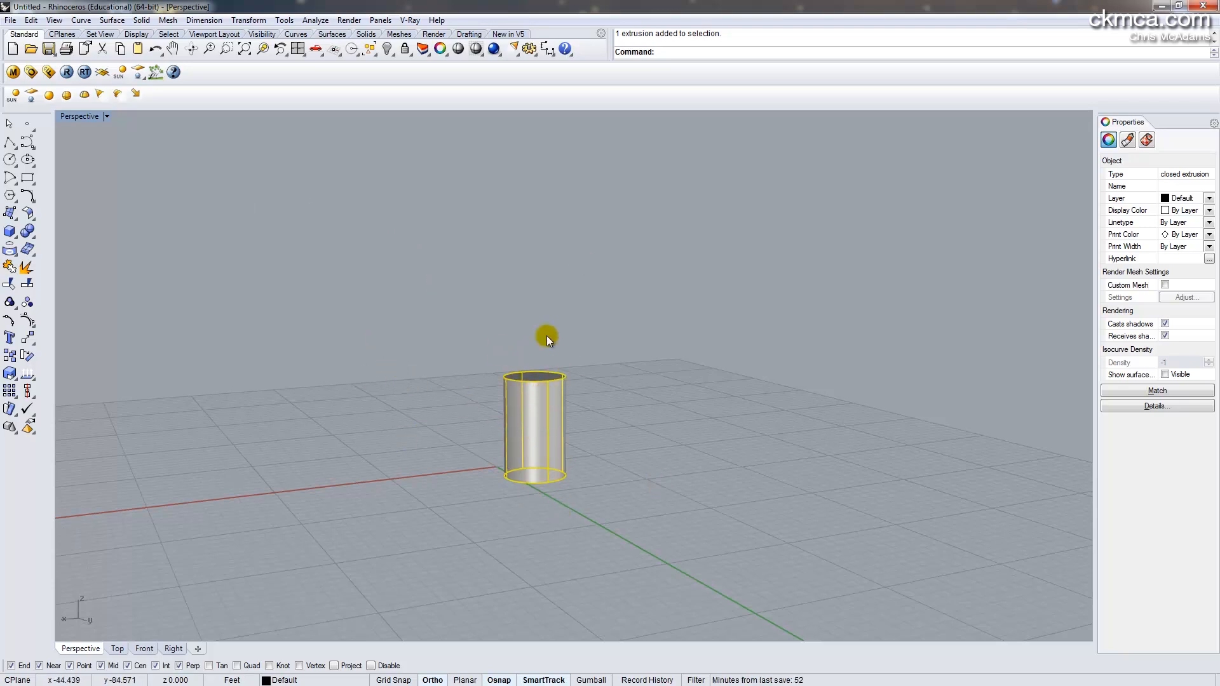
mouse_move(556, 313)
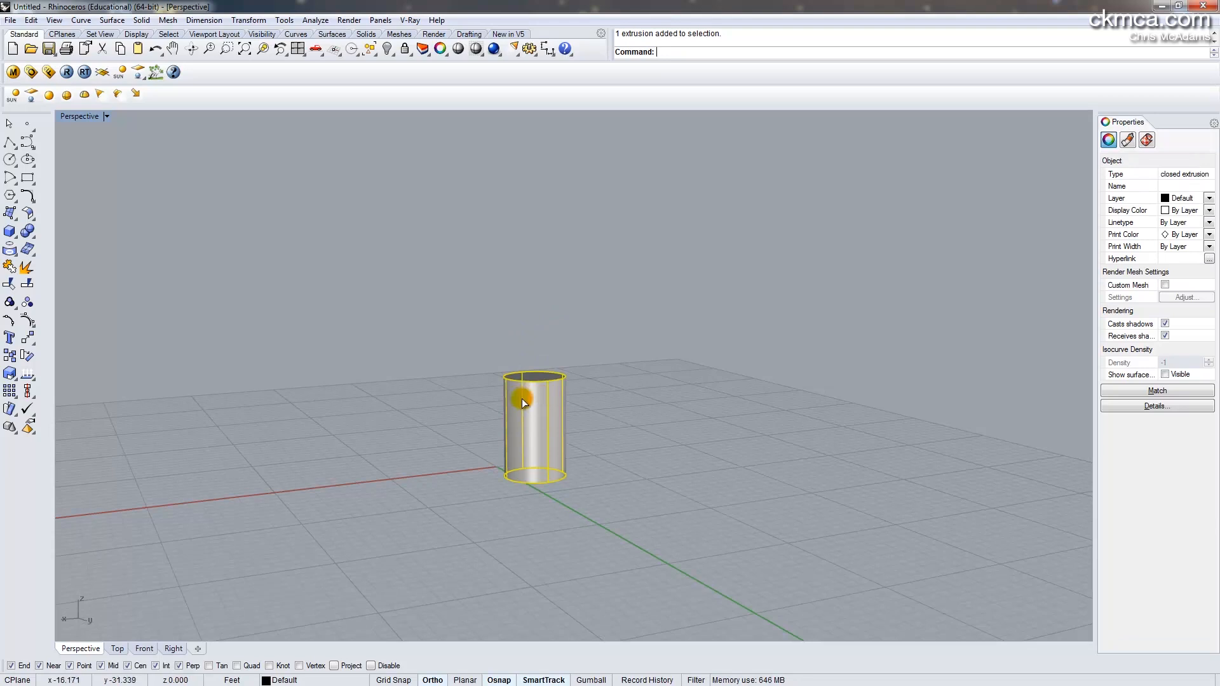
key(Delete)
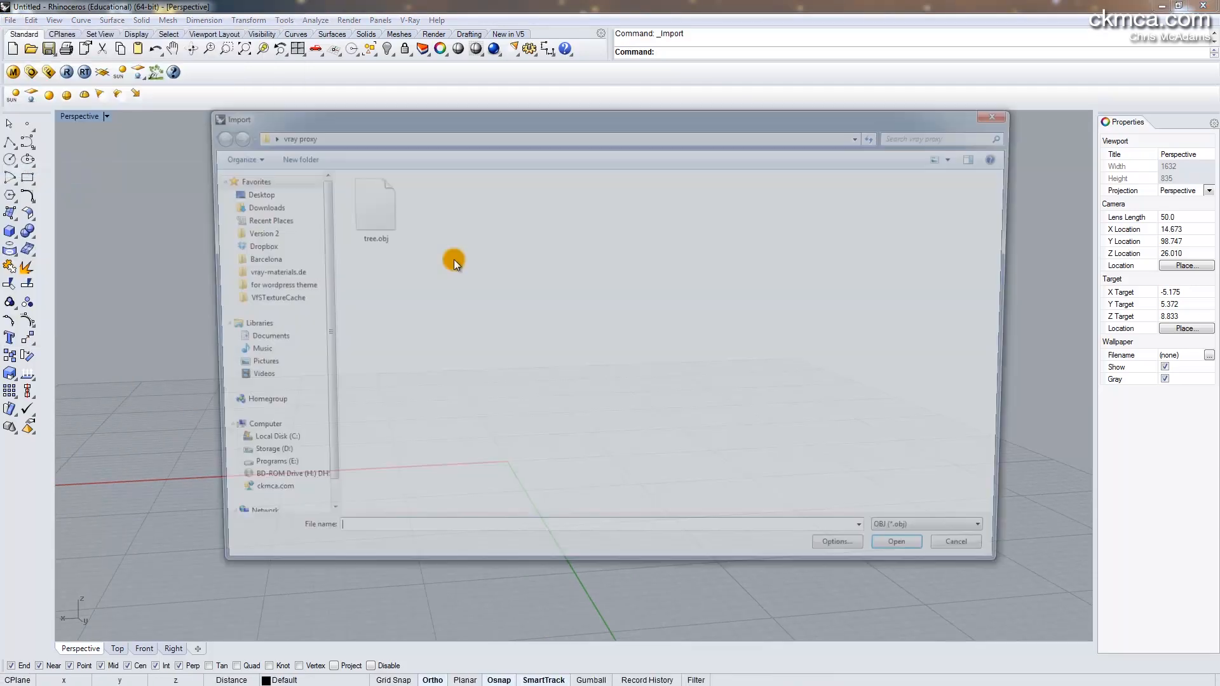
Import tree.obj from the vray proxy folder with the default OBJ import options
click(375, 202)
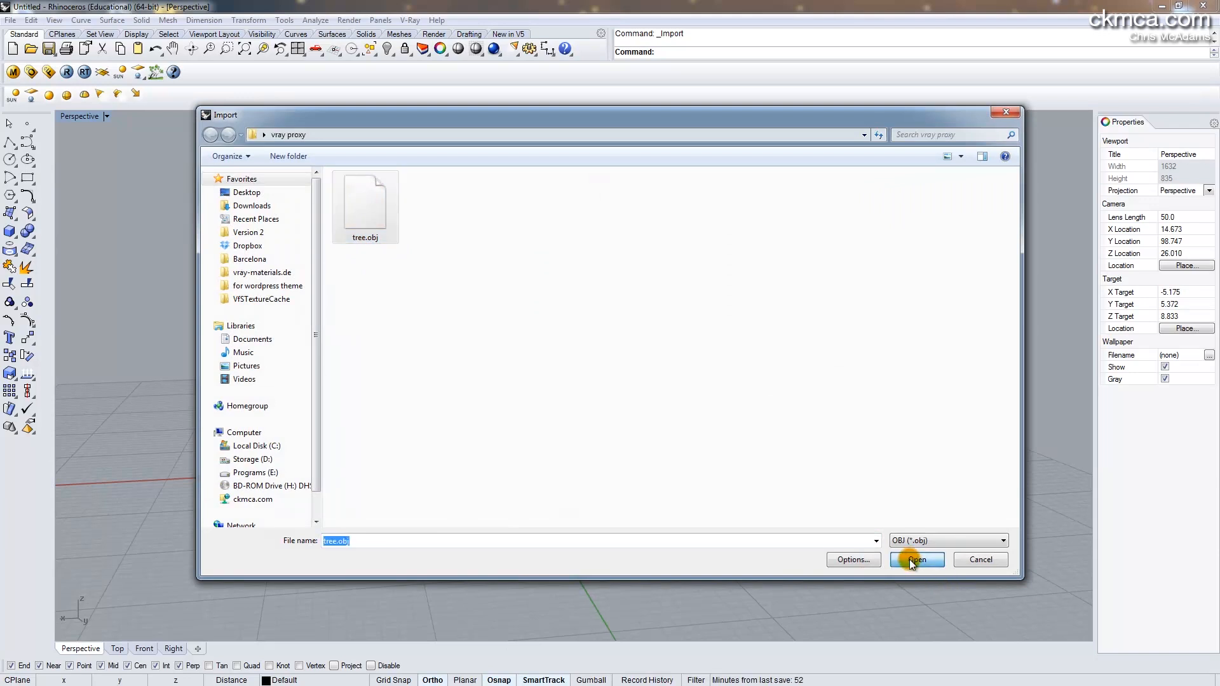
click(916, 559)
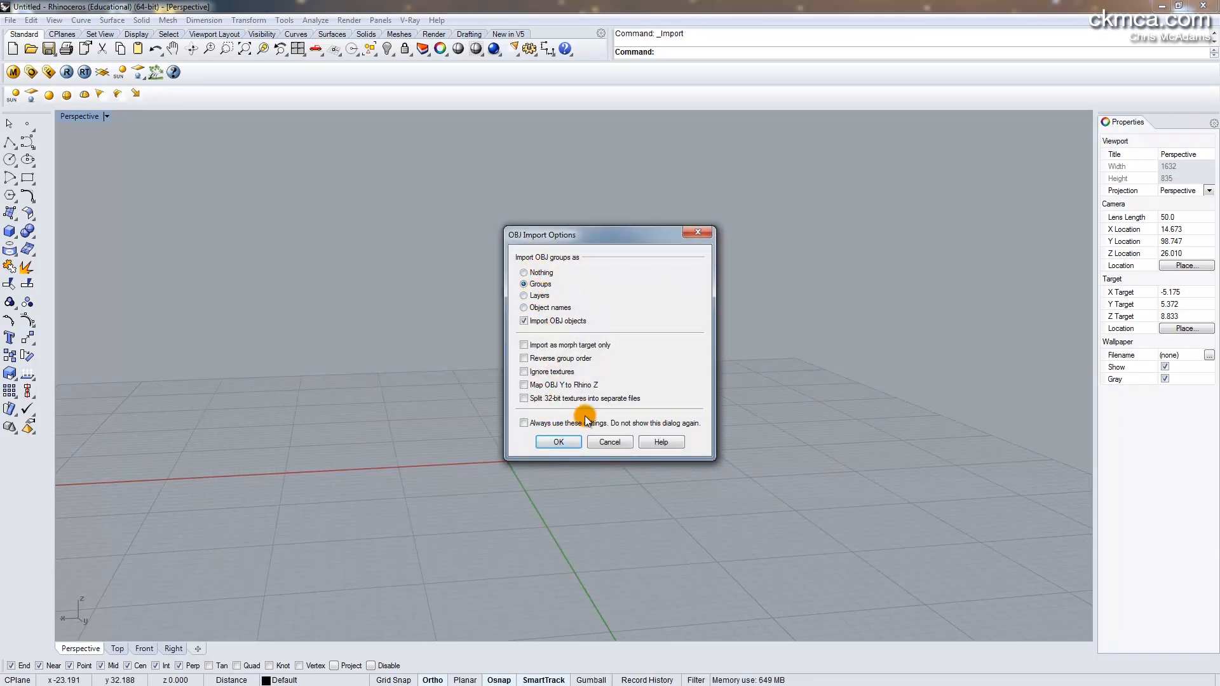
click(558, 442)
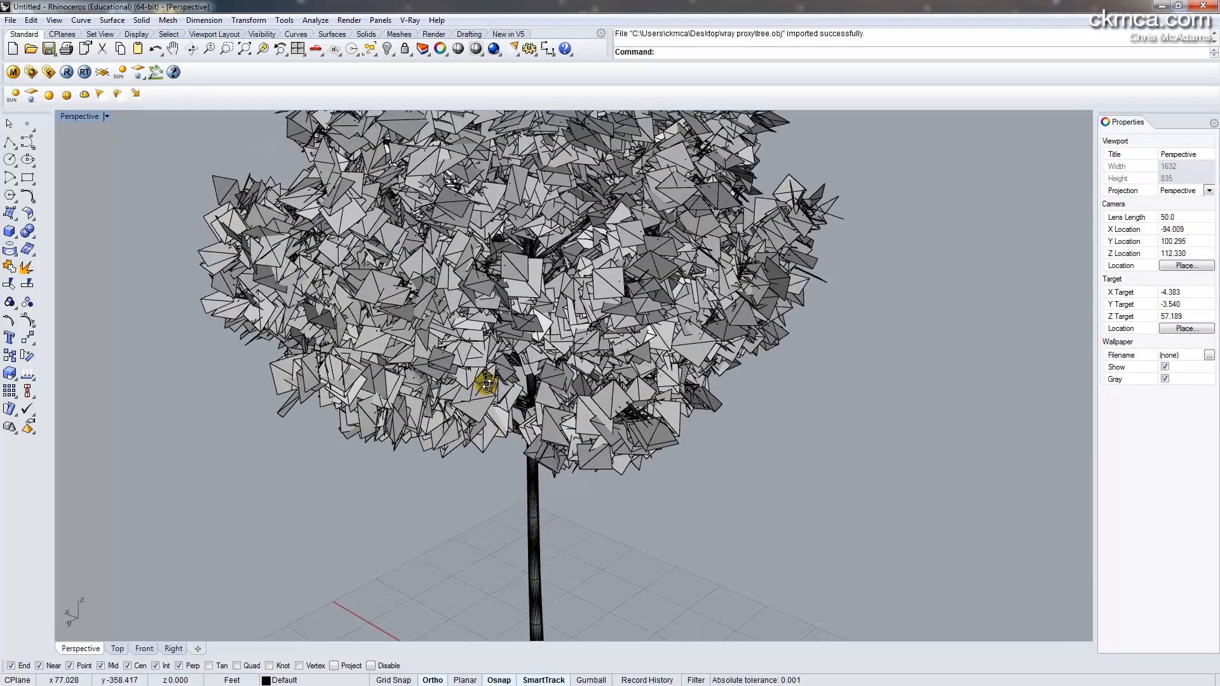
Select the imported tree mesh in the viewport
click(487, 383)
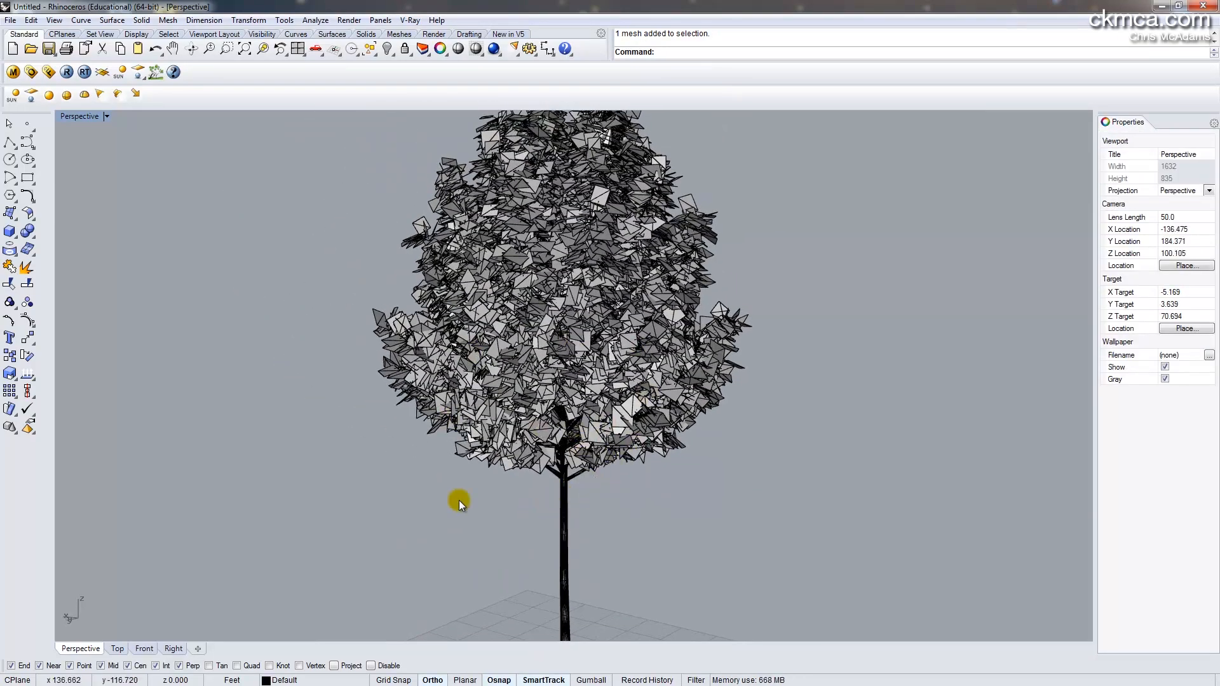
mouse_move(46, 133)
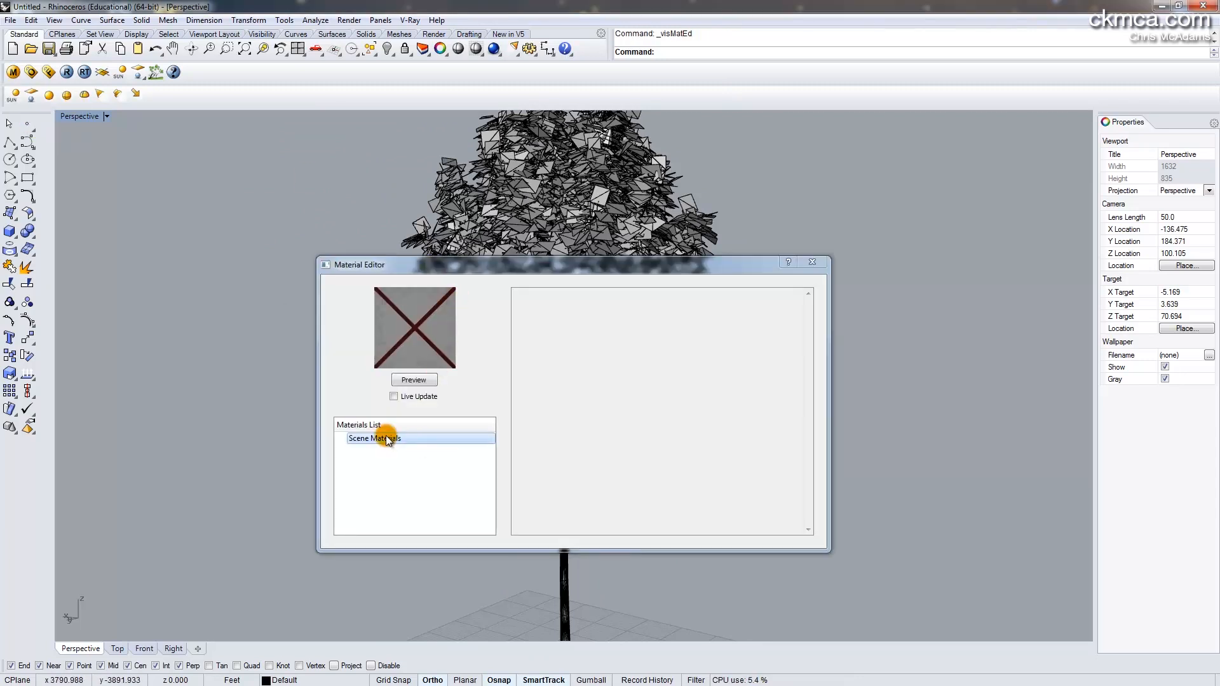
Create a new standard V-Ray scene material with the default name for the trunk
right_click(381, 438)
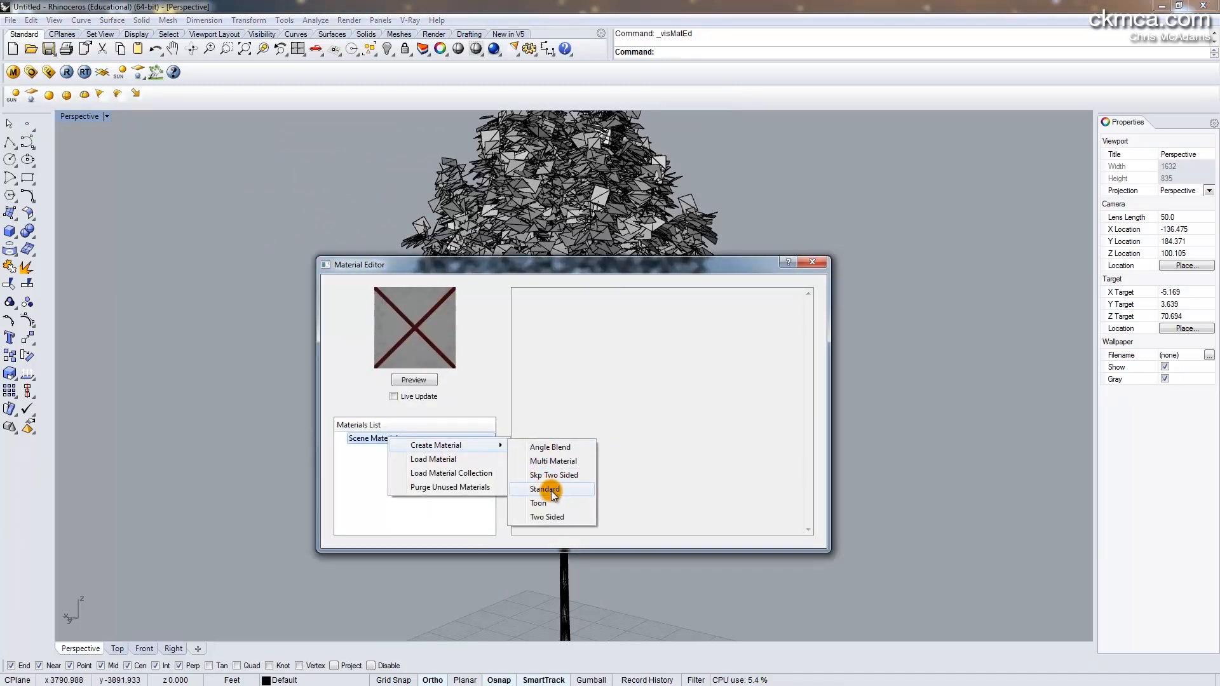
click(545, 488)
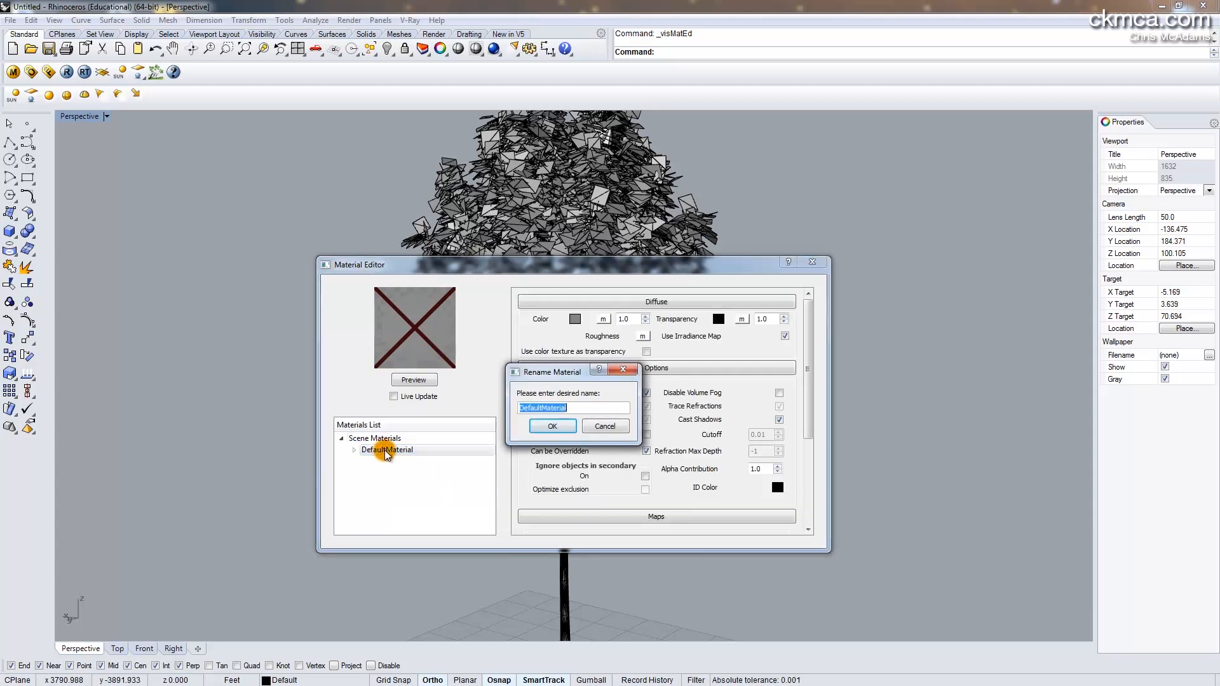
click(551, 426)
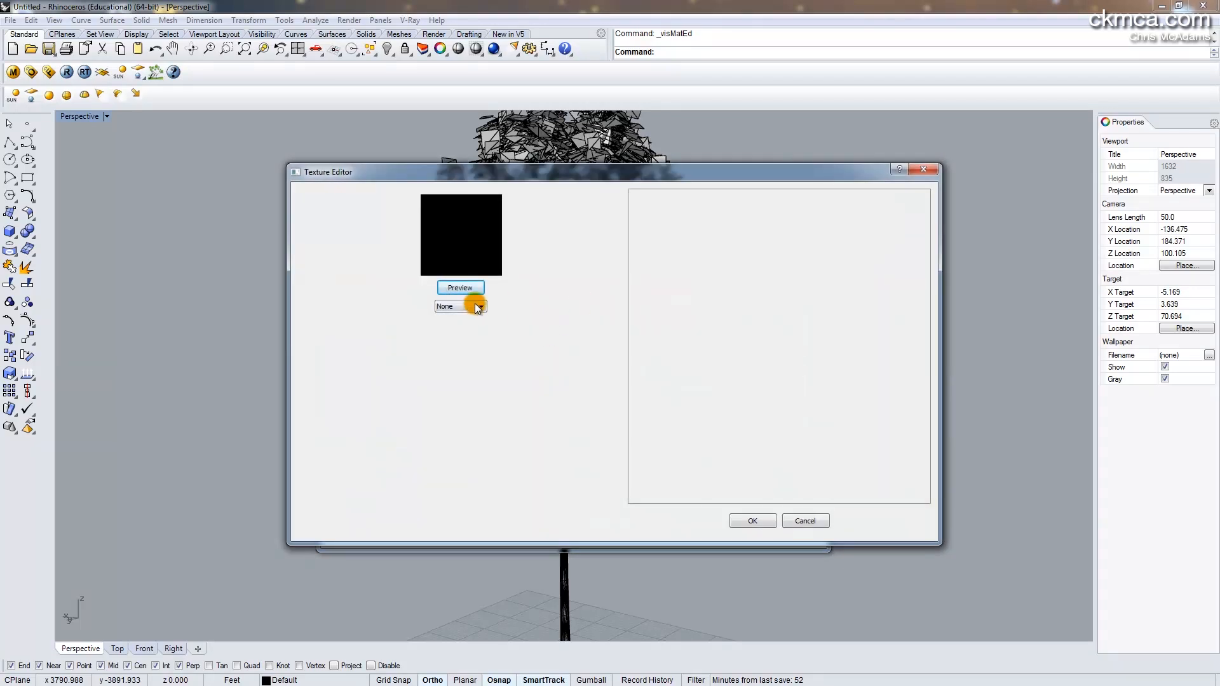
Load cgaxis_tree_05_01_bump.jpg as a TexBitmap diffuse texture and preview the trunk material
click(459, 306)
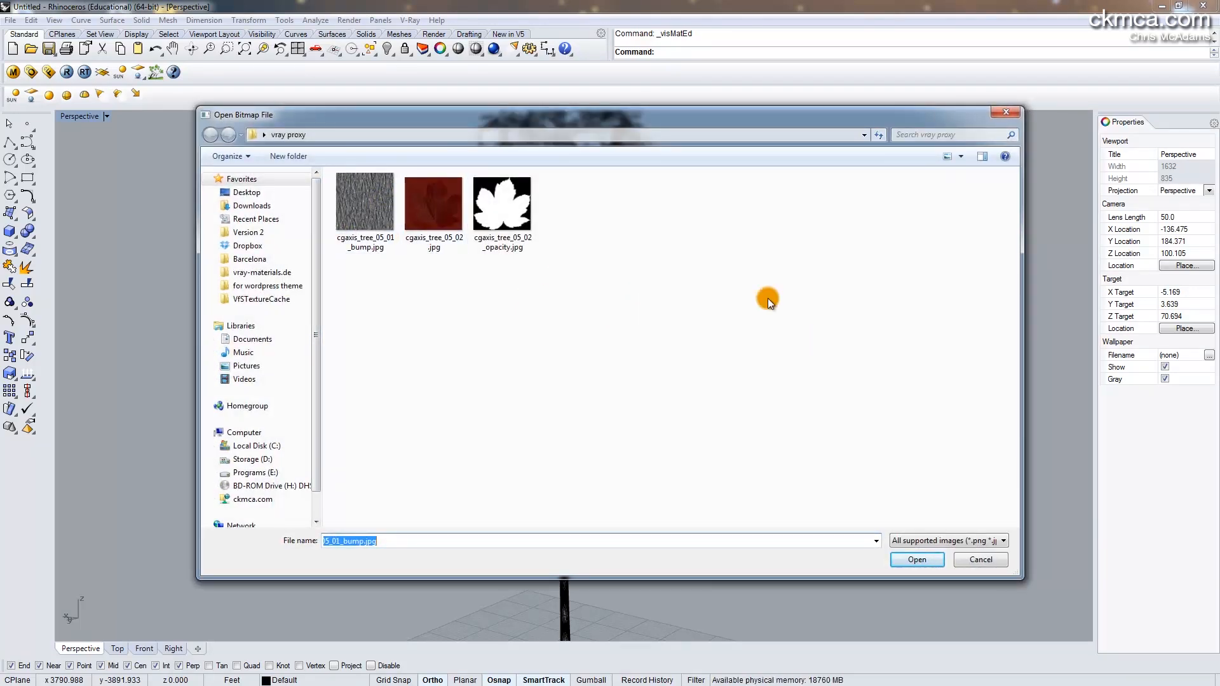
click(365, 201)
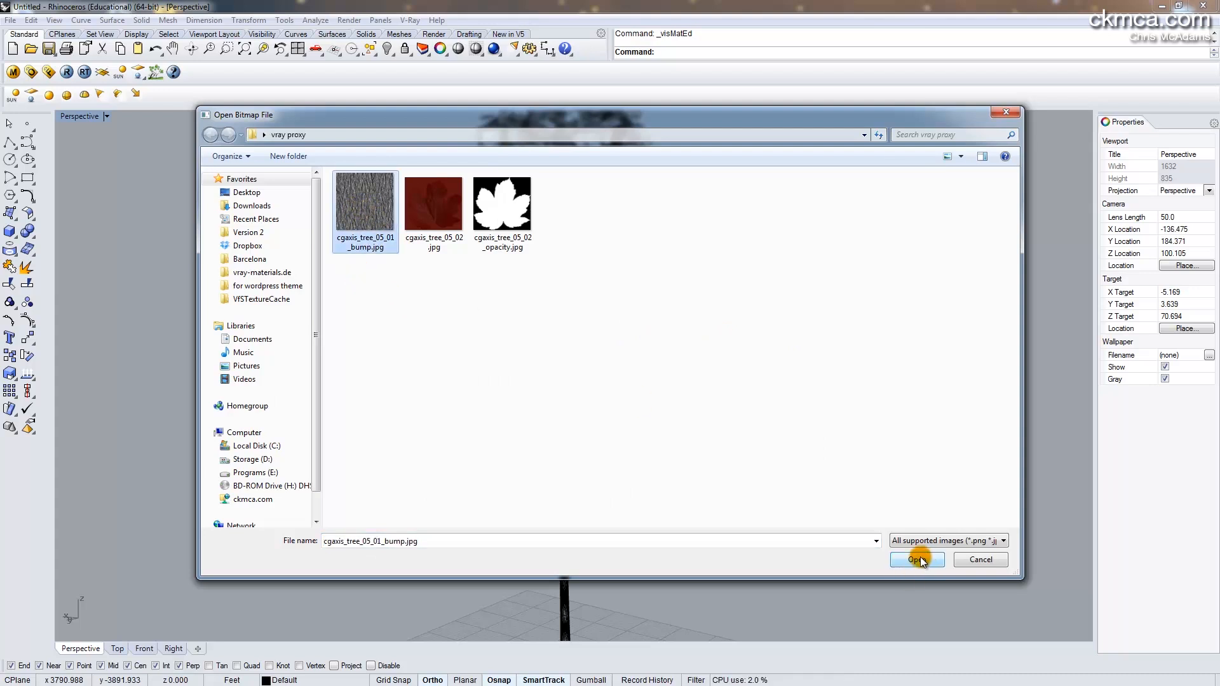
click(916, 559)
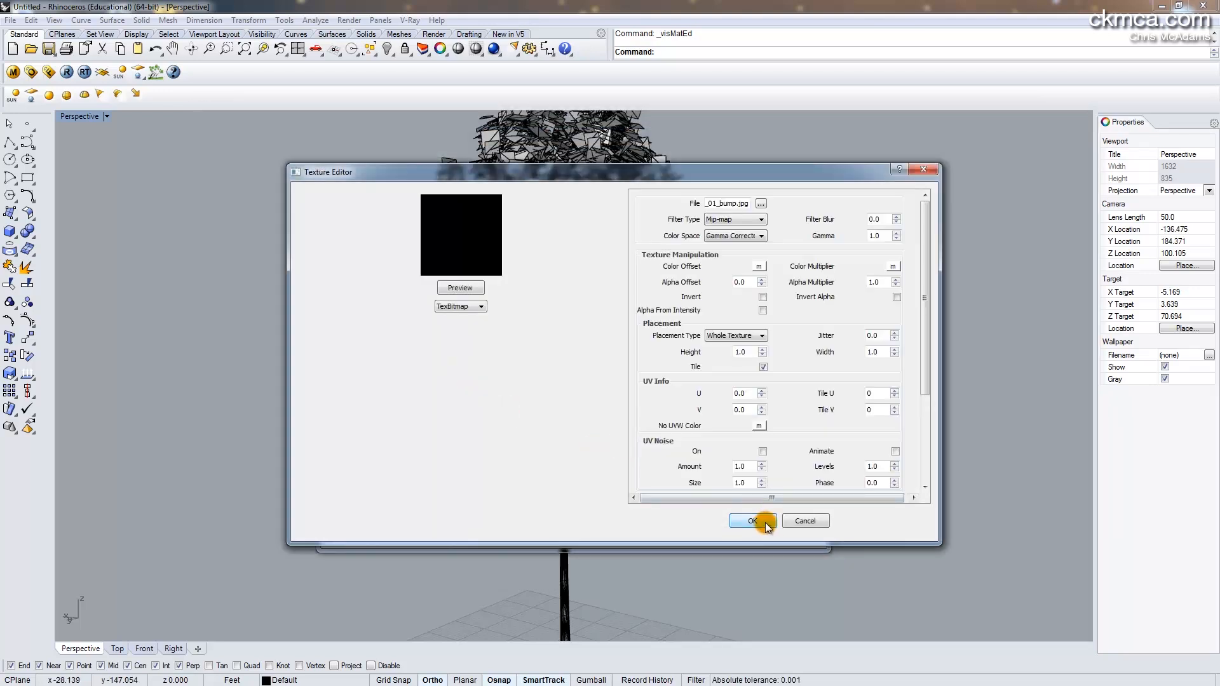
click(750, 521)
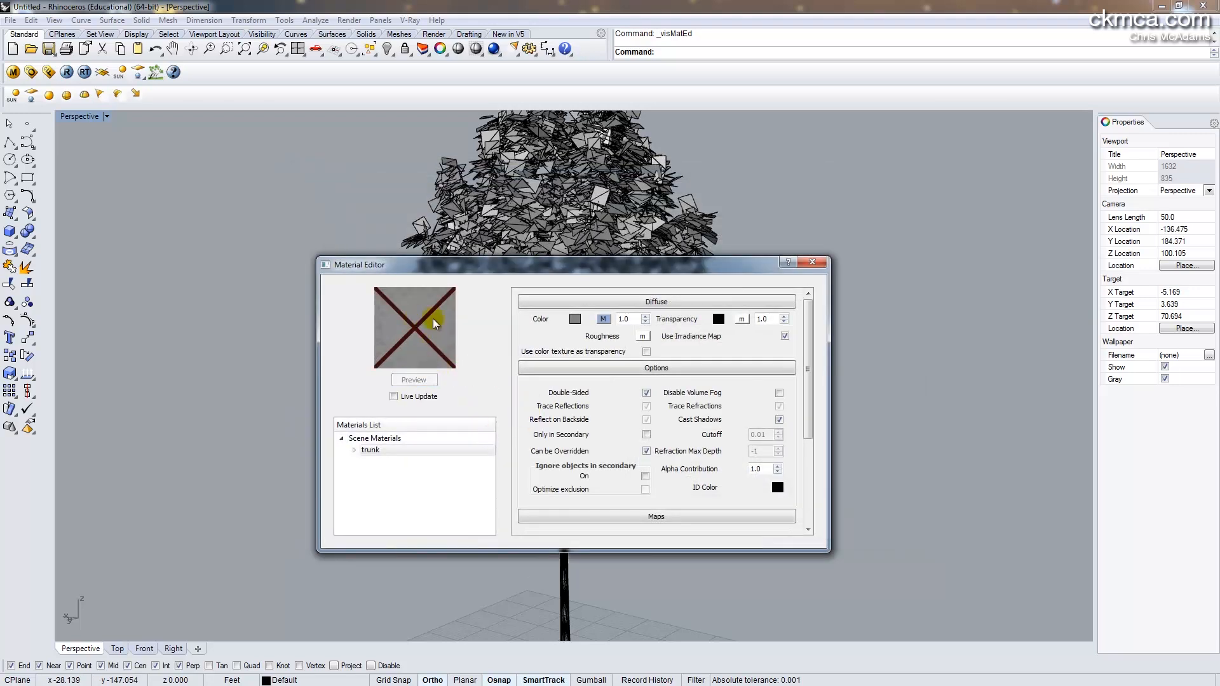
click(406, 445)
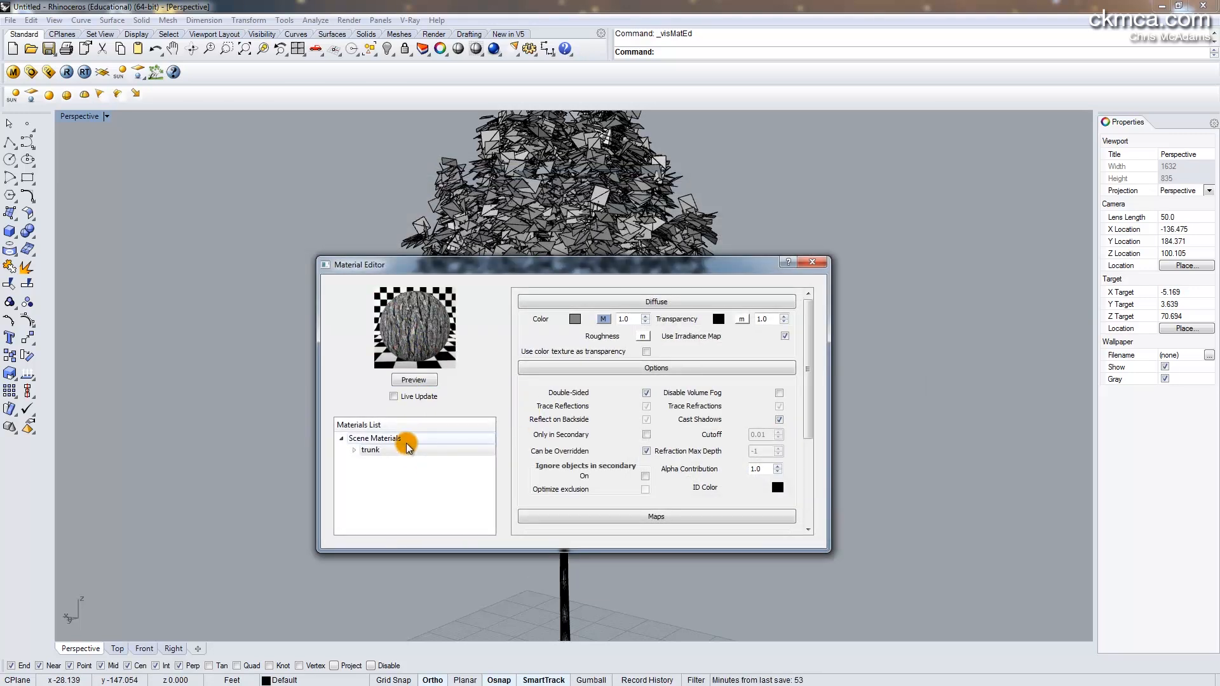
Create a second standard material and rename it leaves
right_click(373, 438)
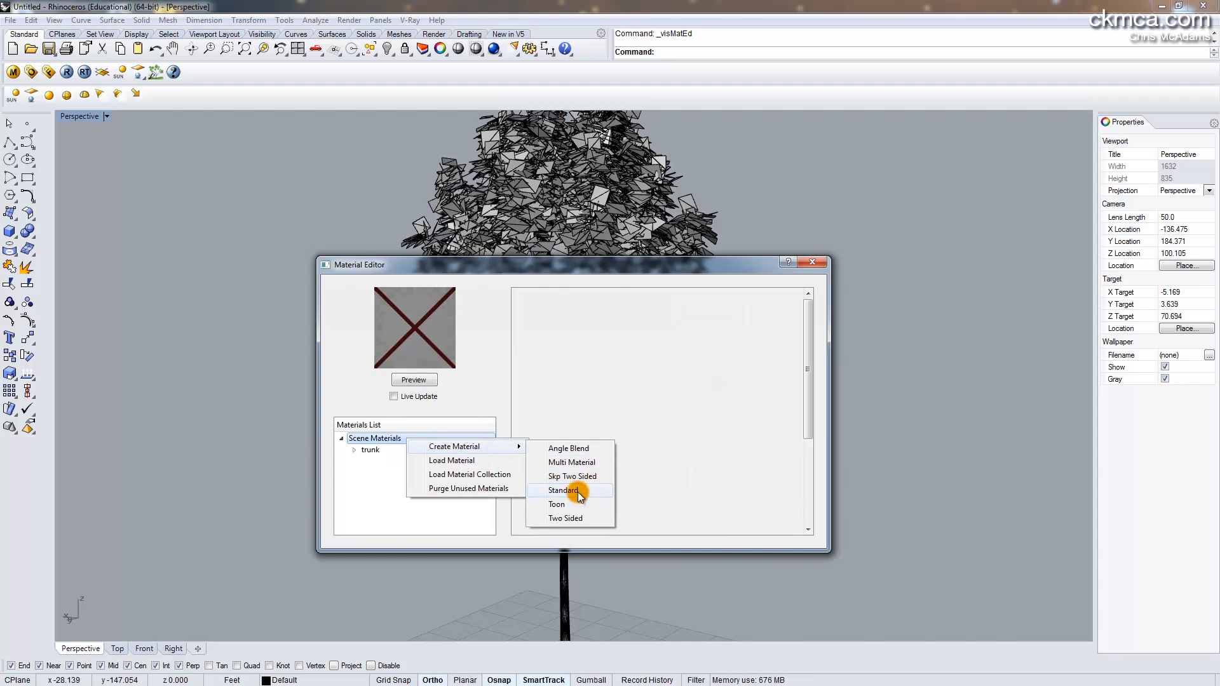
click(561, 490)
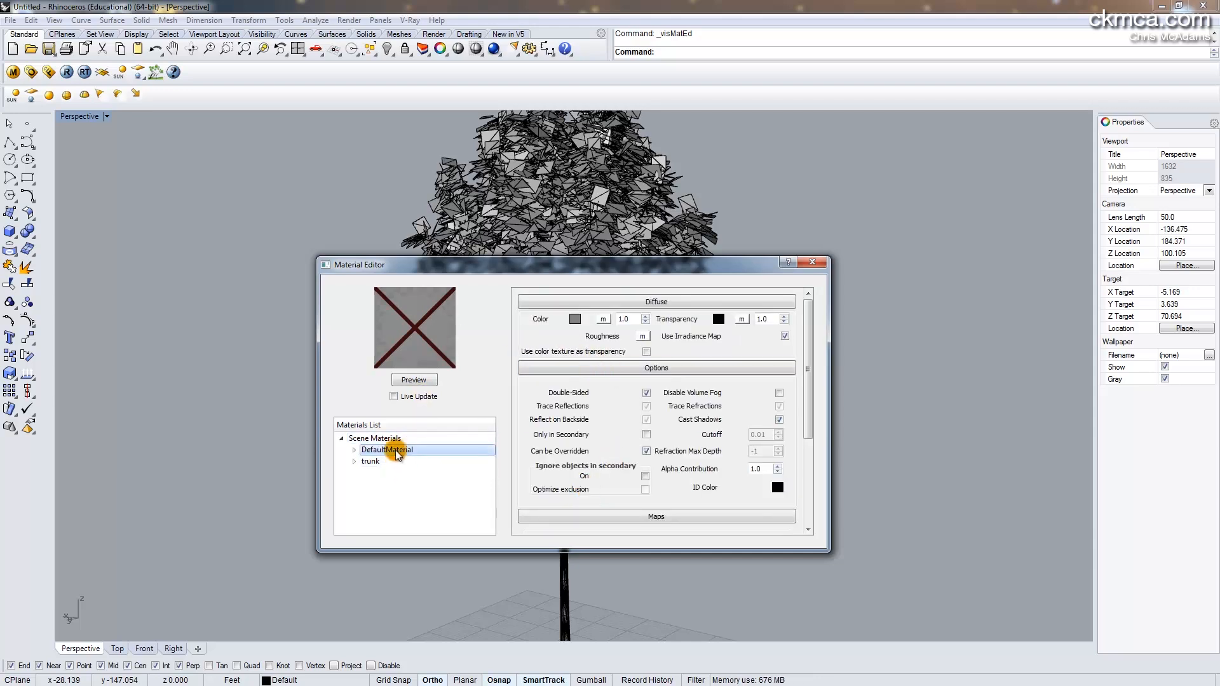
double_click(386, 450)
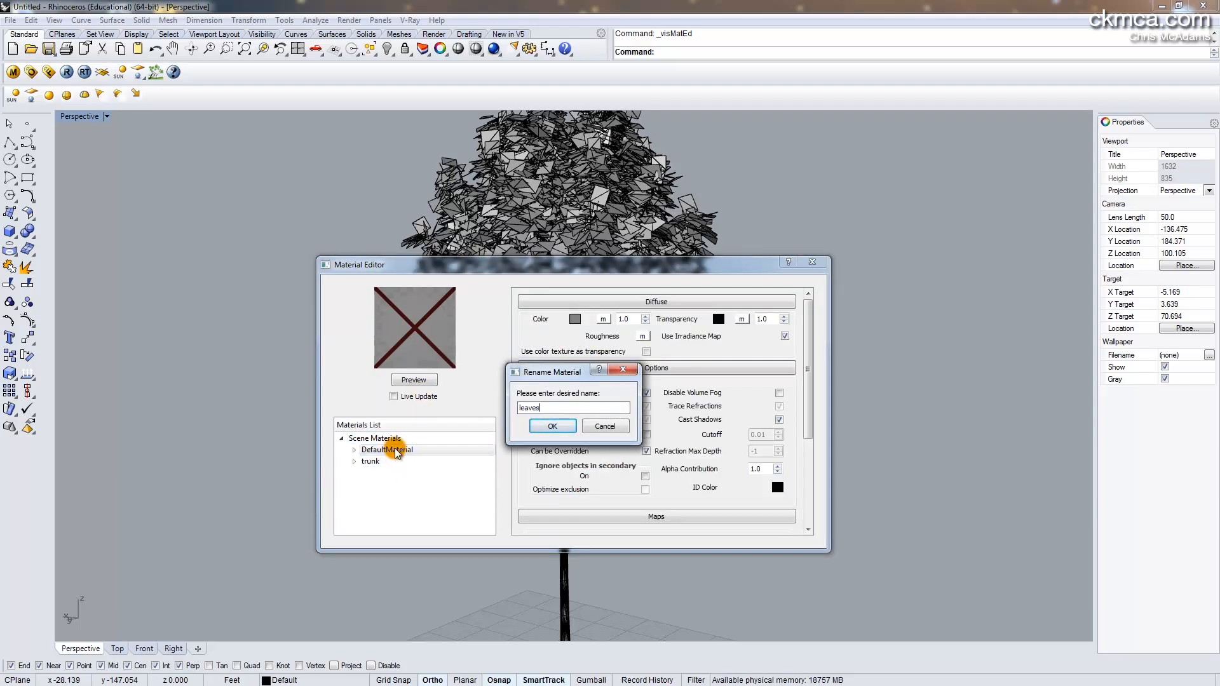
click(551, 425)
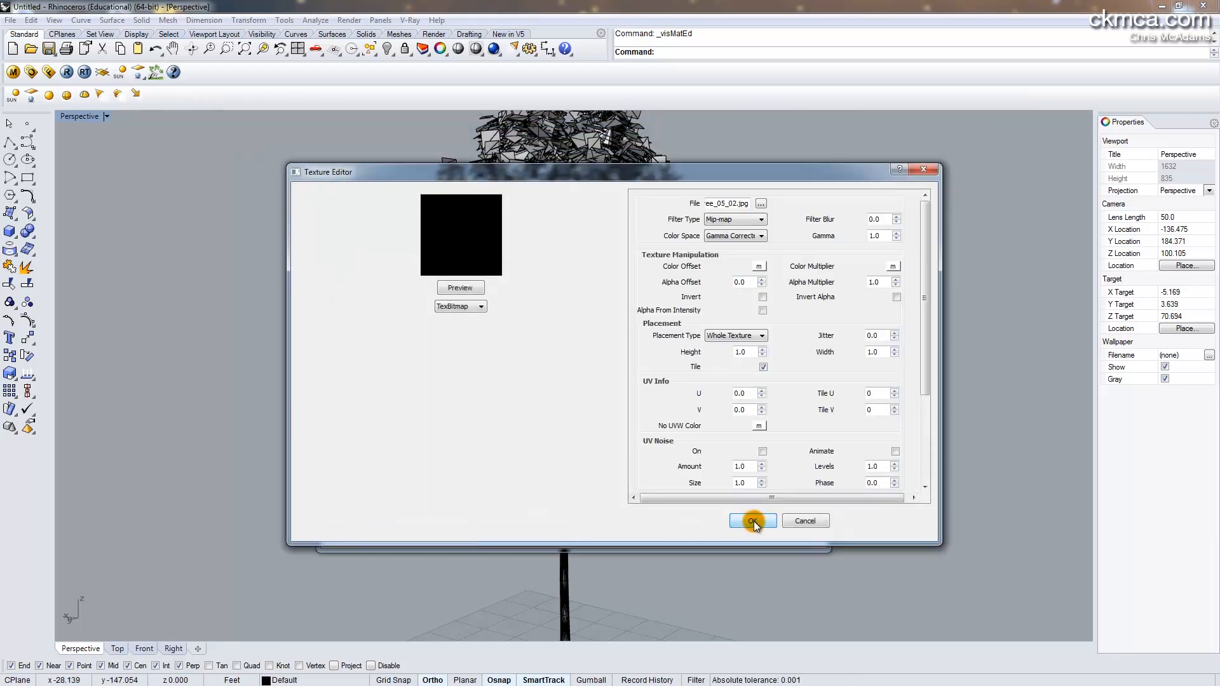
Confirm the leaf colour texture and load cgaxis_tree_05_02_opacity.jpg into the transparency map
click(750, 521)
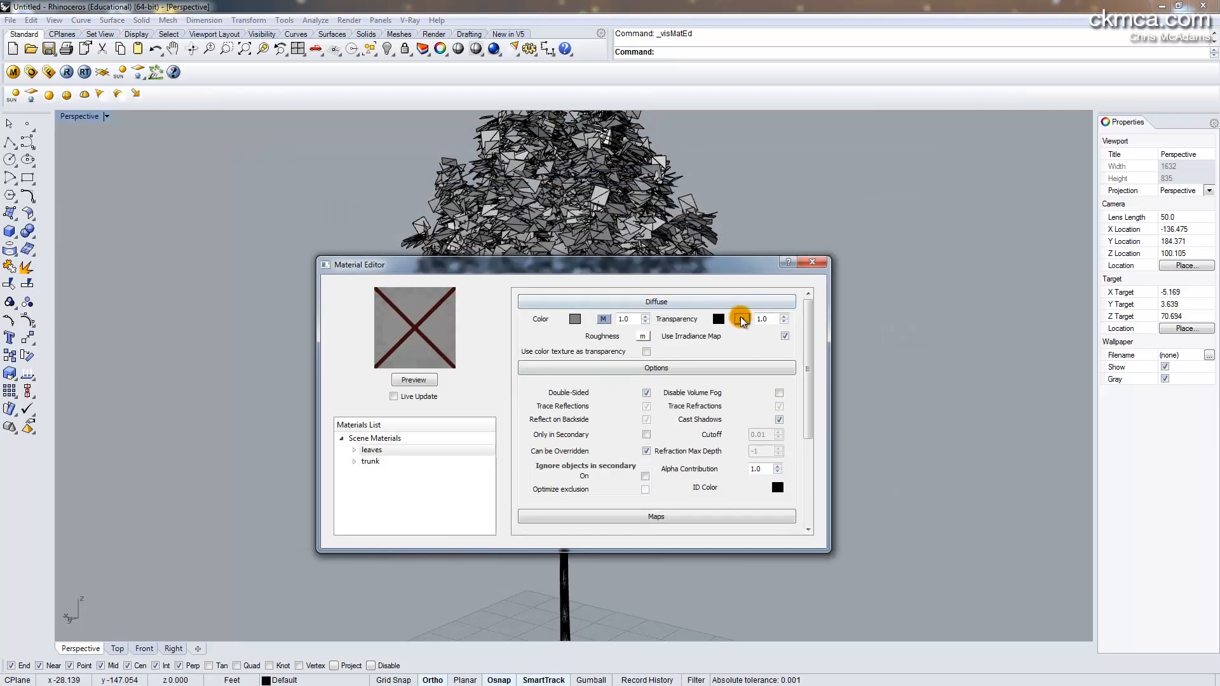
click(741, 319)
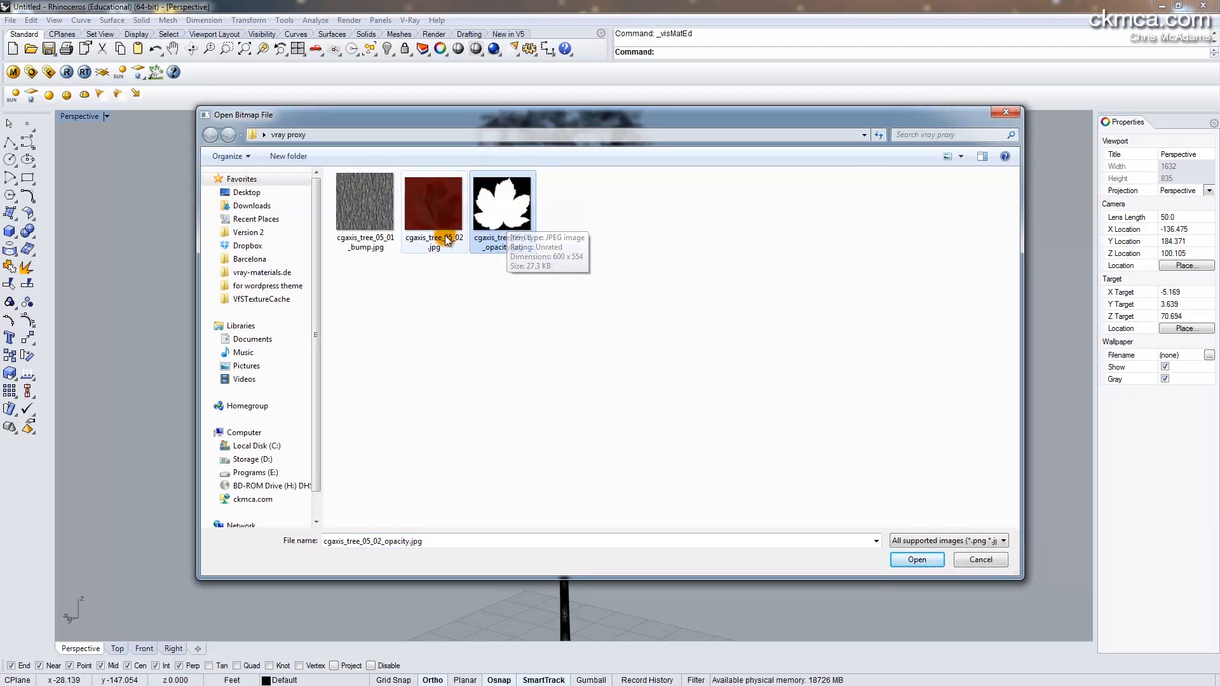
mouse_move(403, 195)
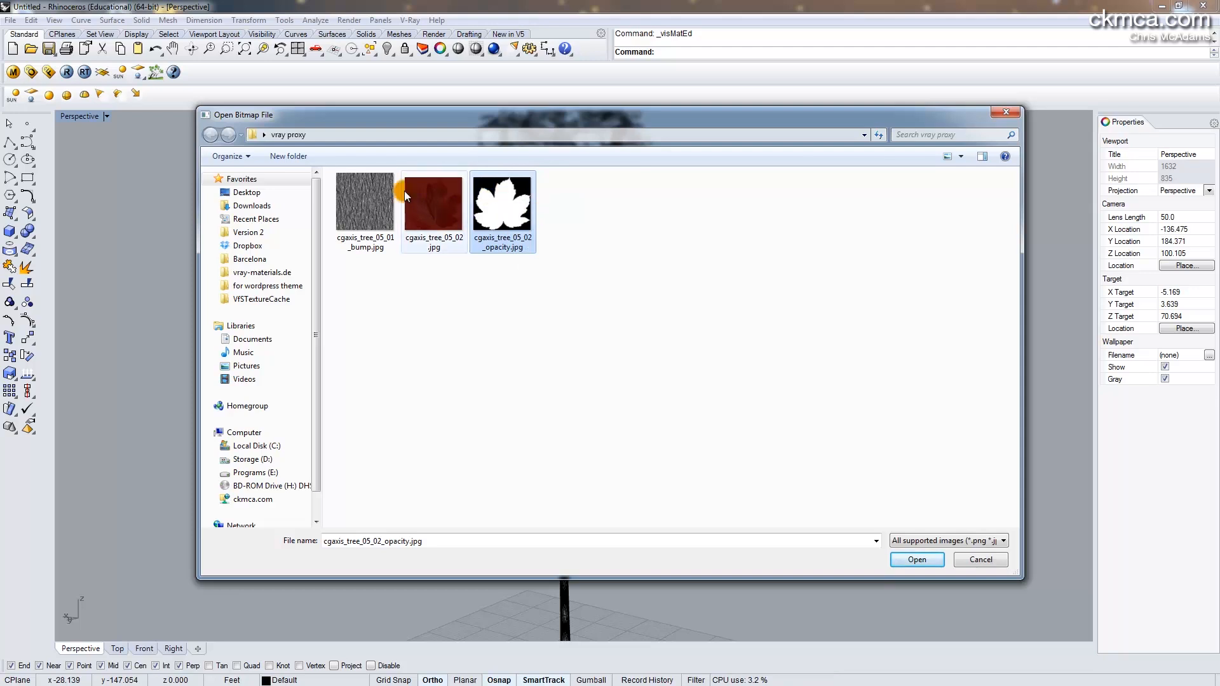
click(916, 559)
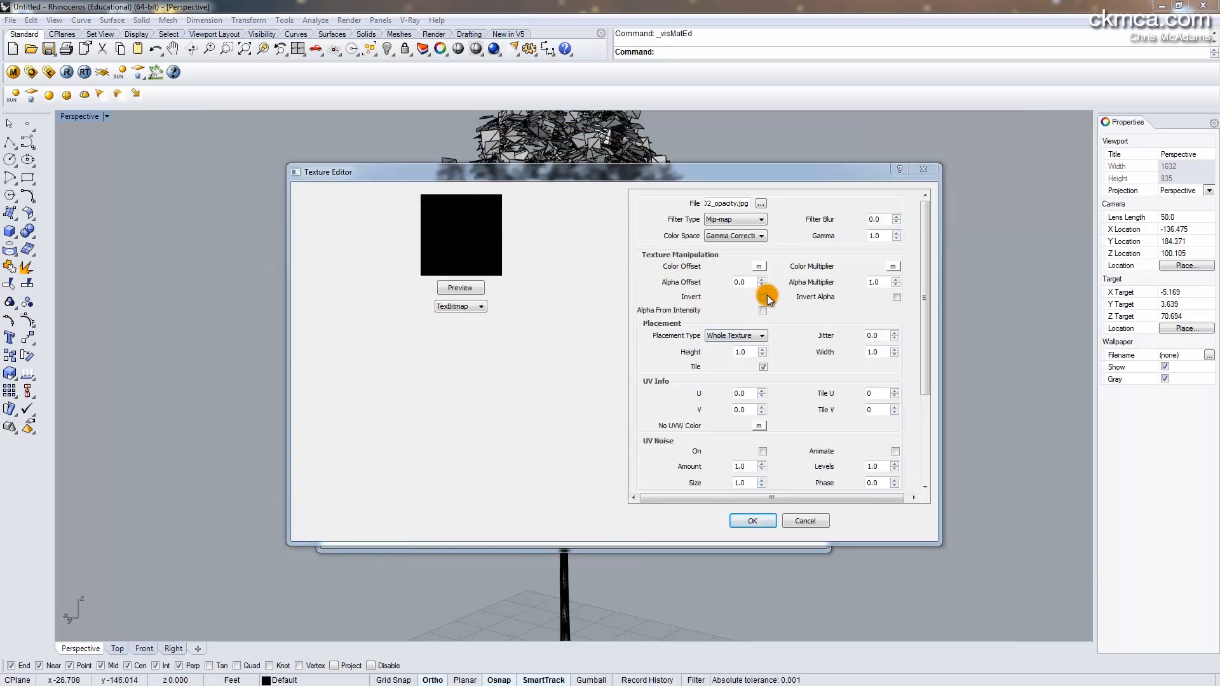
Confirm the opacity transparency texture and preview the leaves material
click(762, 298)
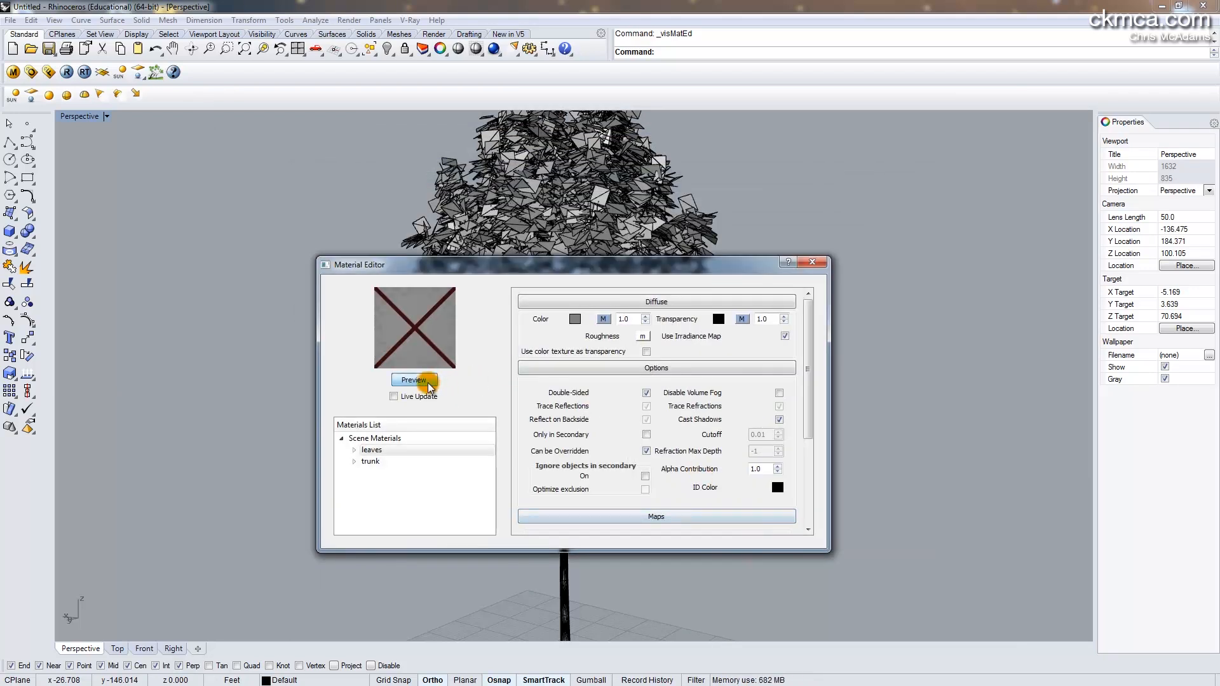
click(413, 380)
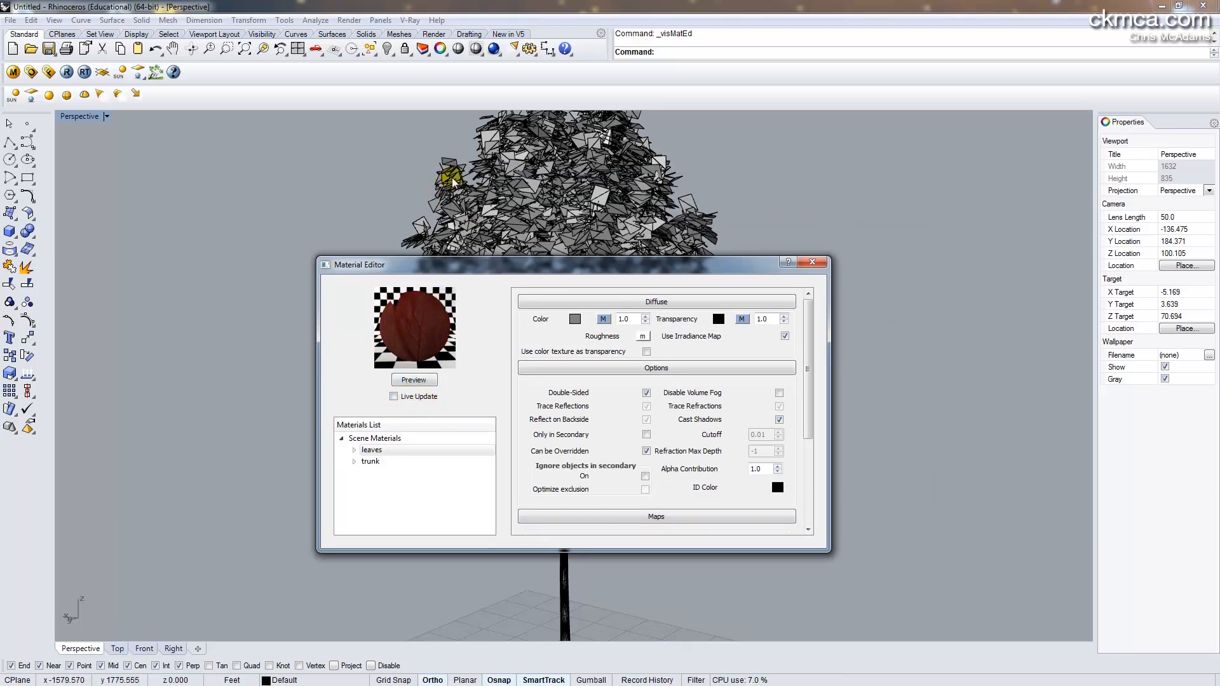
Check the foliage and trunk meshes carry their materials, then close the Material Editor
right_click(370, 449)
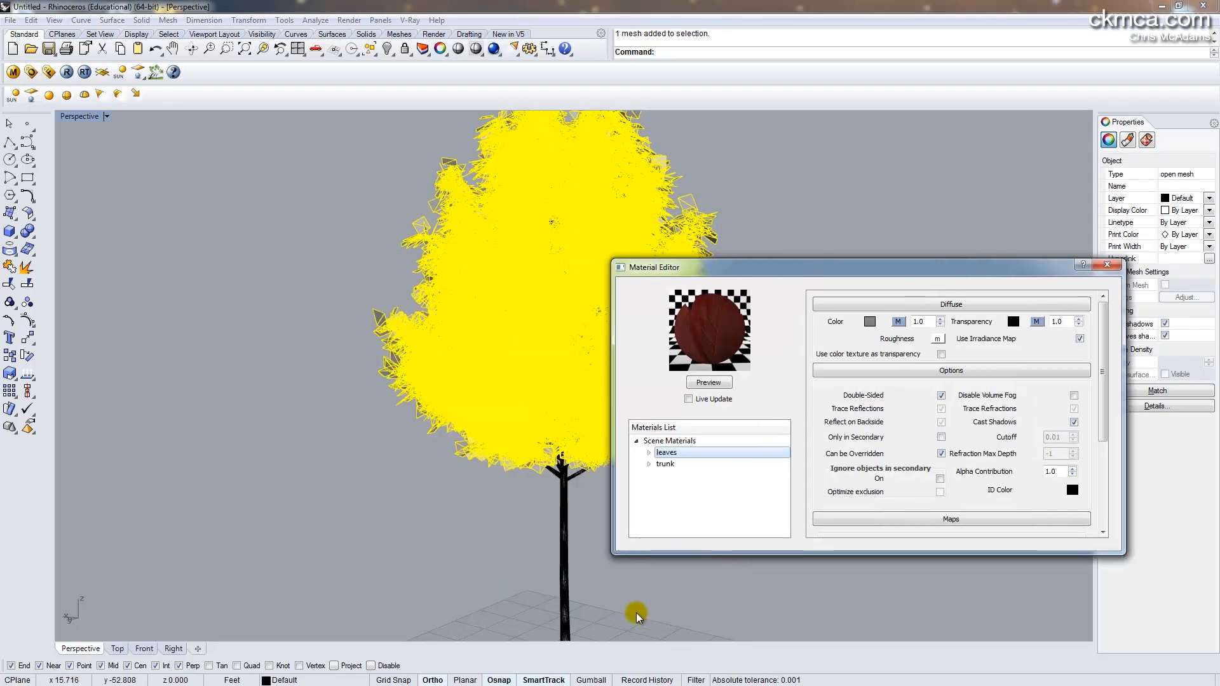
click(664, 463)
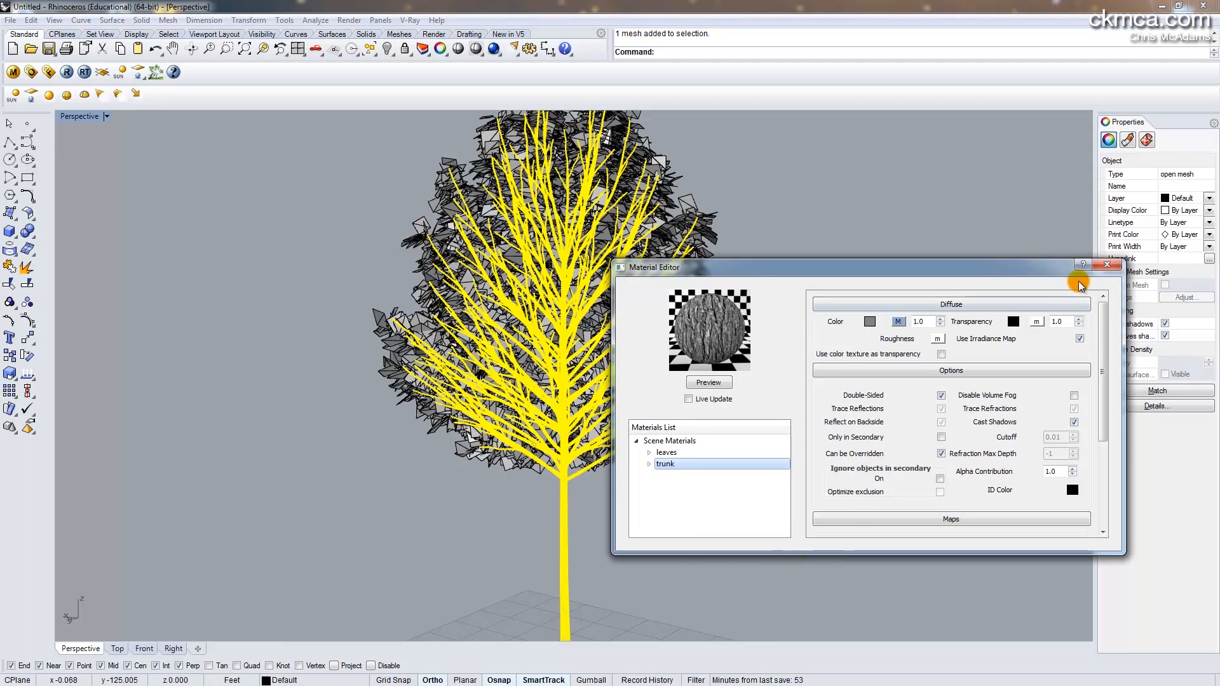
click(1106, 266)
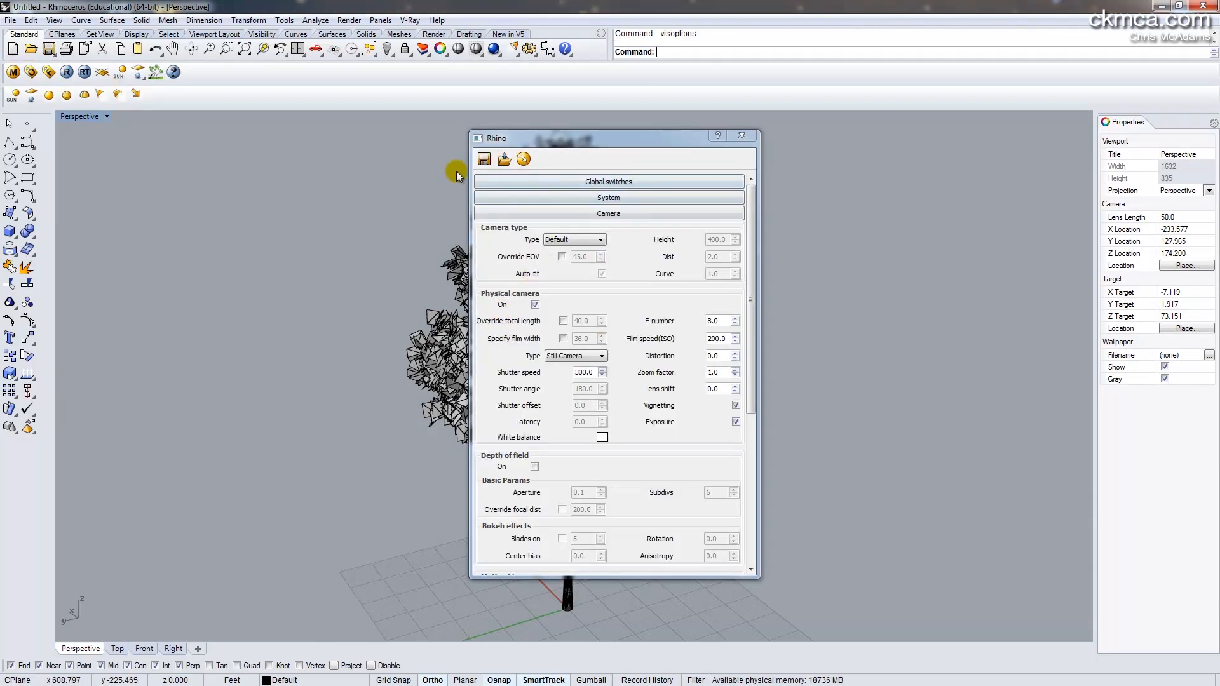
Load a saved render settings file, review the V-Ray Camera rollout, then select the tree for export
click(503, 159)
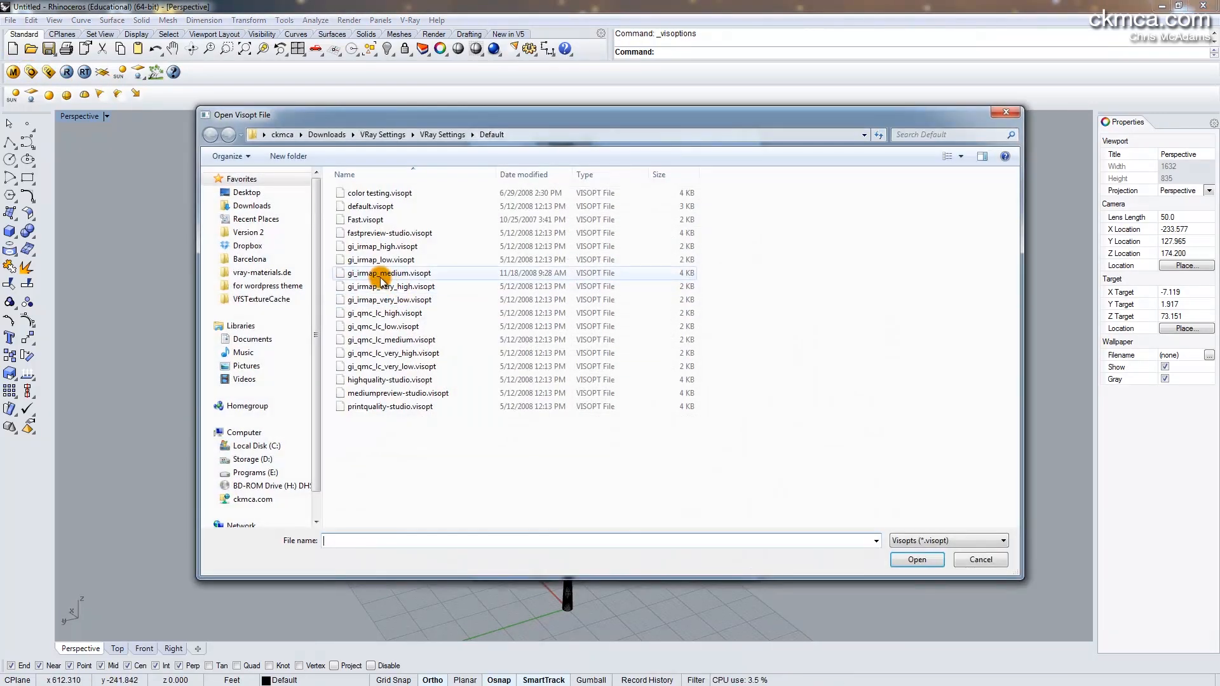
mouse_move(388, 273)
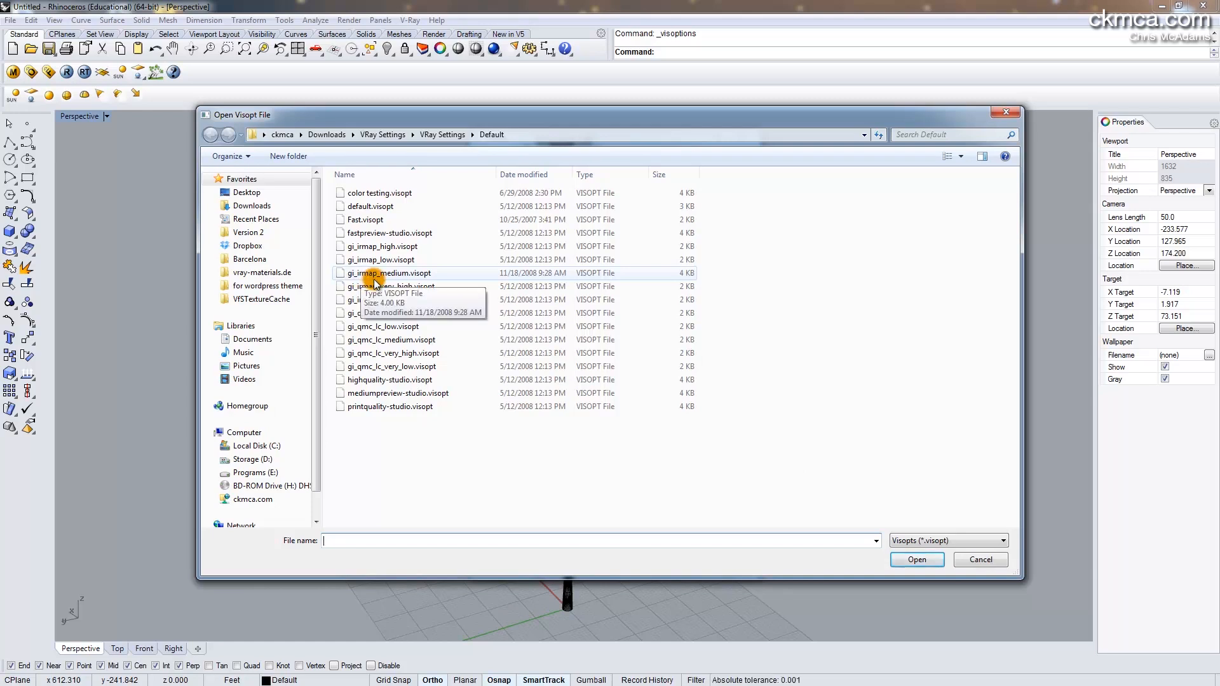
mouse_move(400, 278)
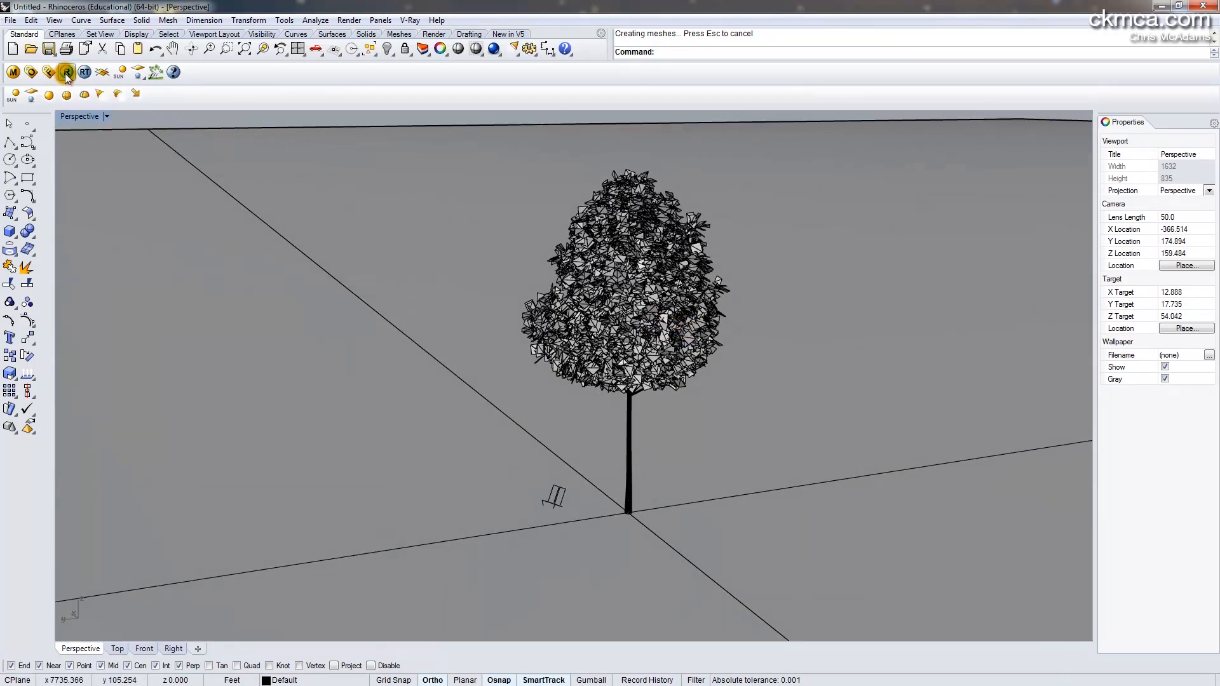
click(66, 72)
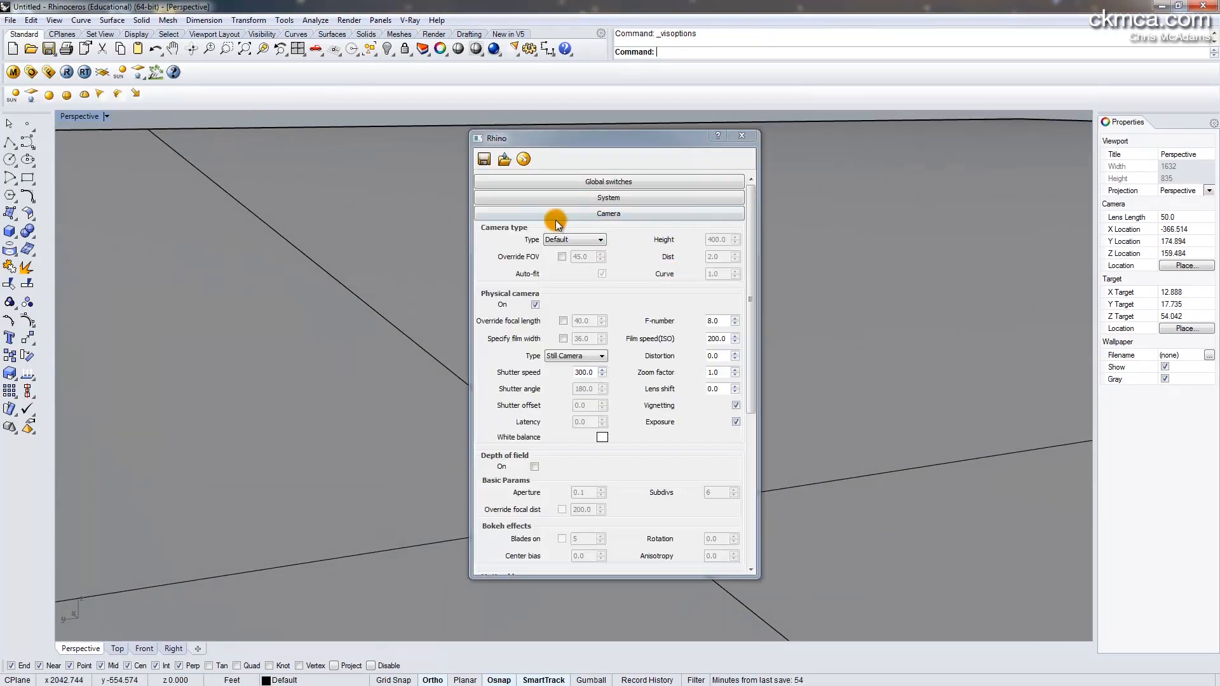
click(608, 308)
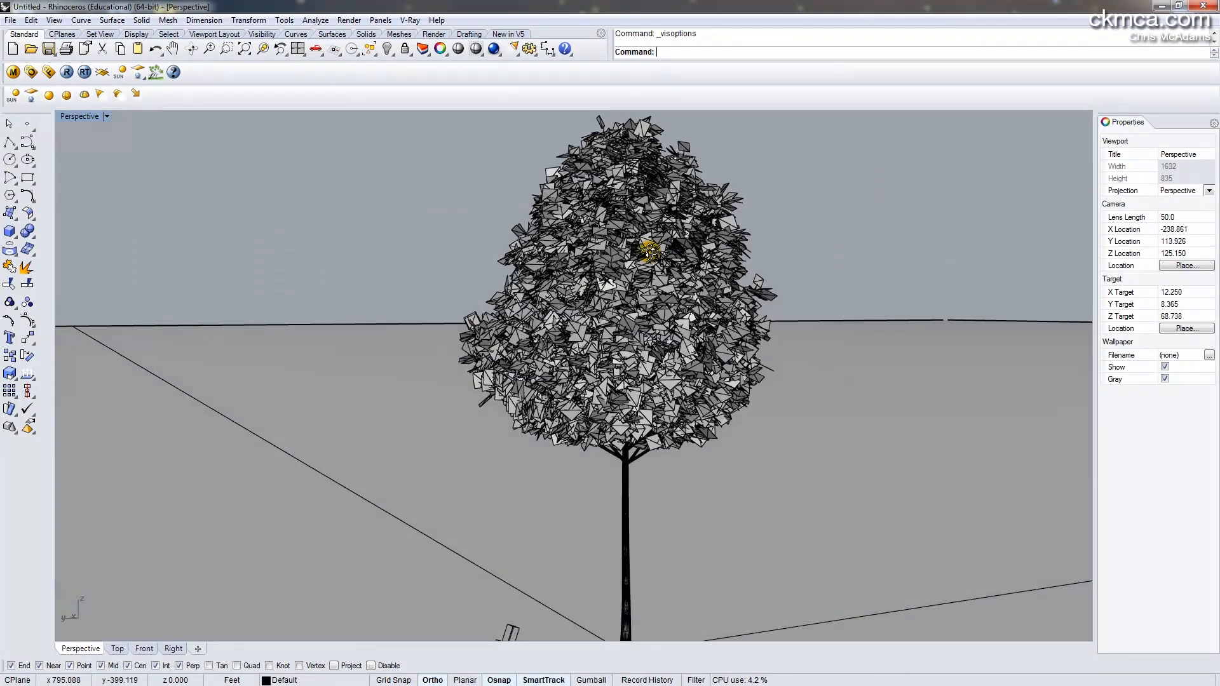
click(67, 71)
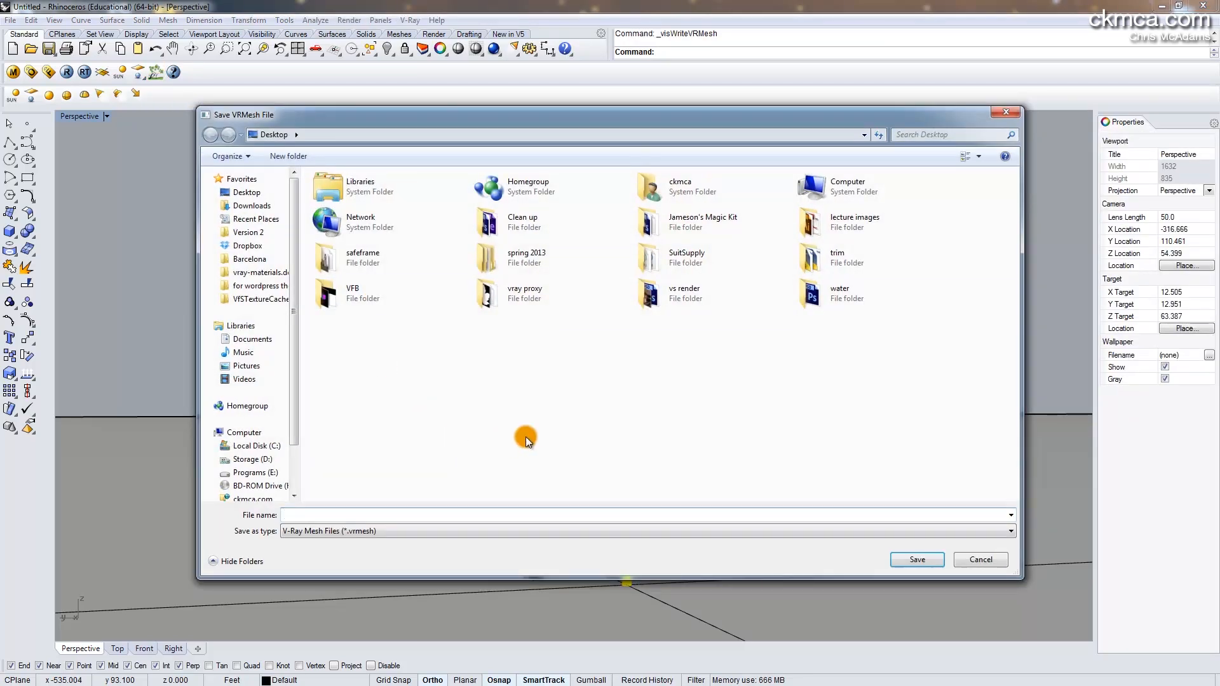
Export the tree to the vray proxy folder as tree.vrmesh, all selected objects as a single mesh
double_click(525, 292)
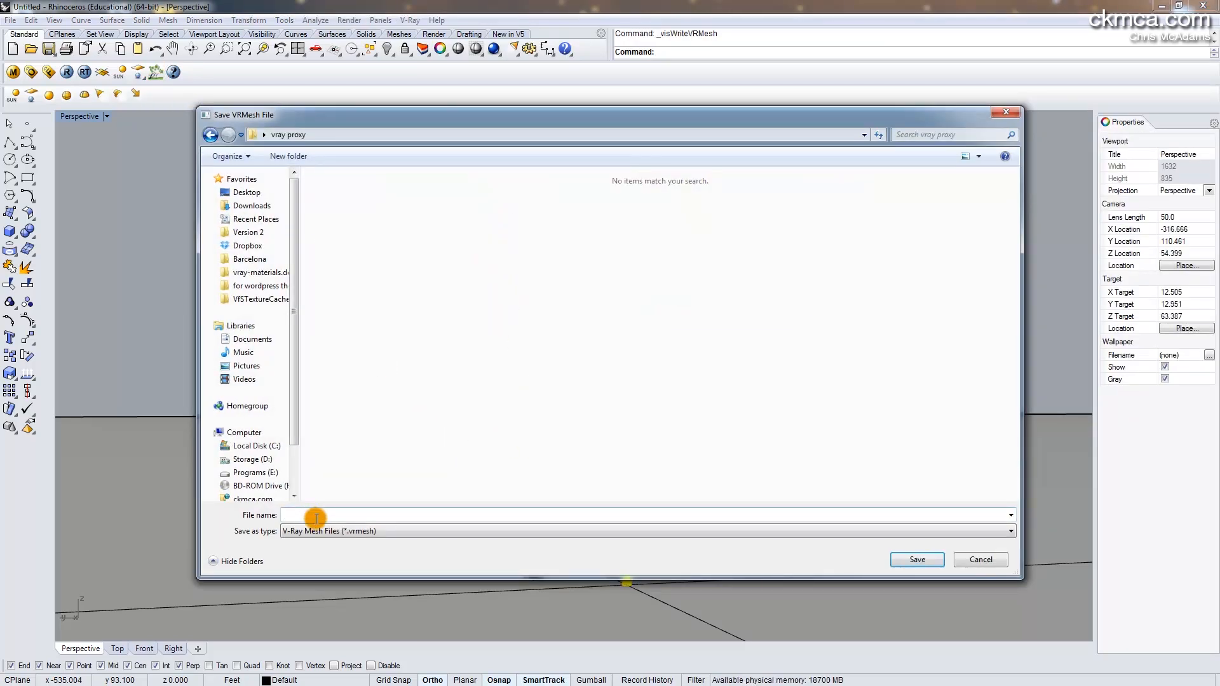
text(tree)
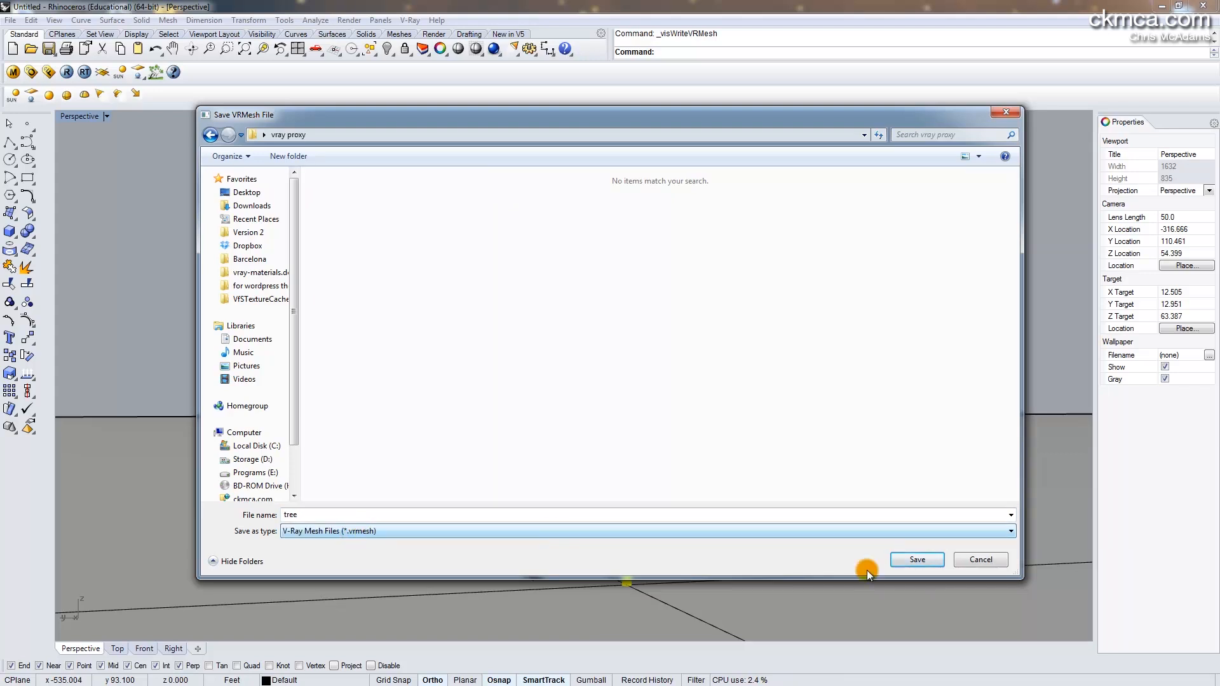
click(916, 559)
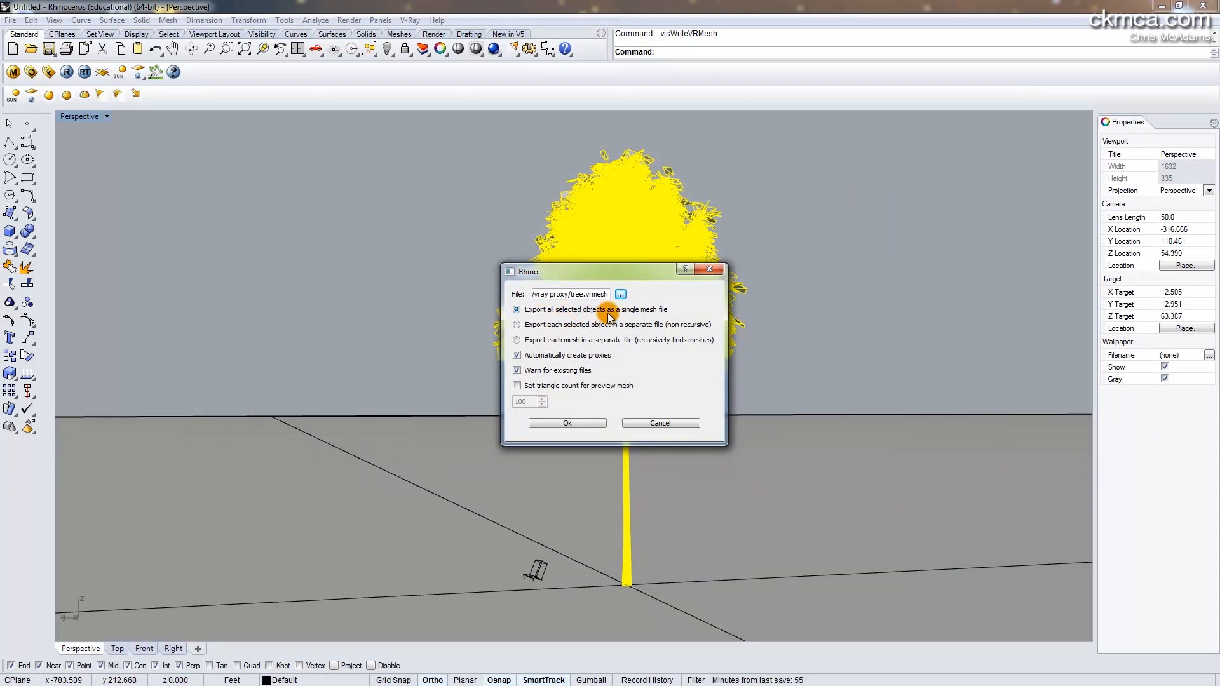
mouse_move(599, 331)
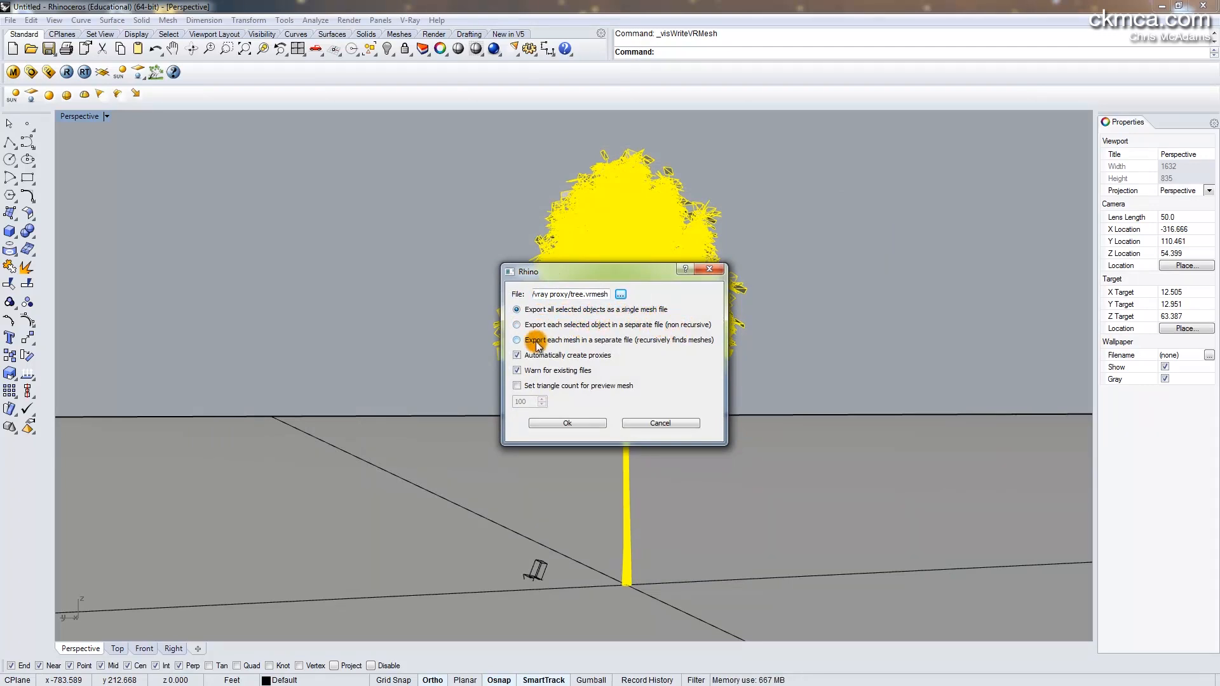
mouse_move(653, 351)
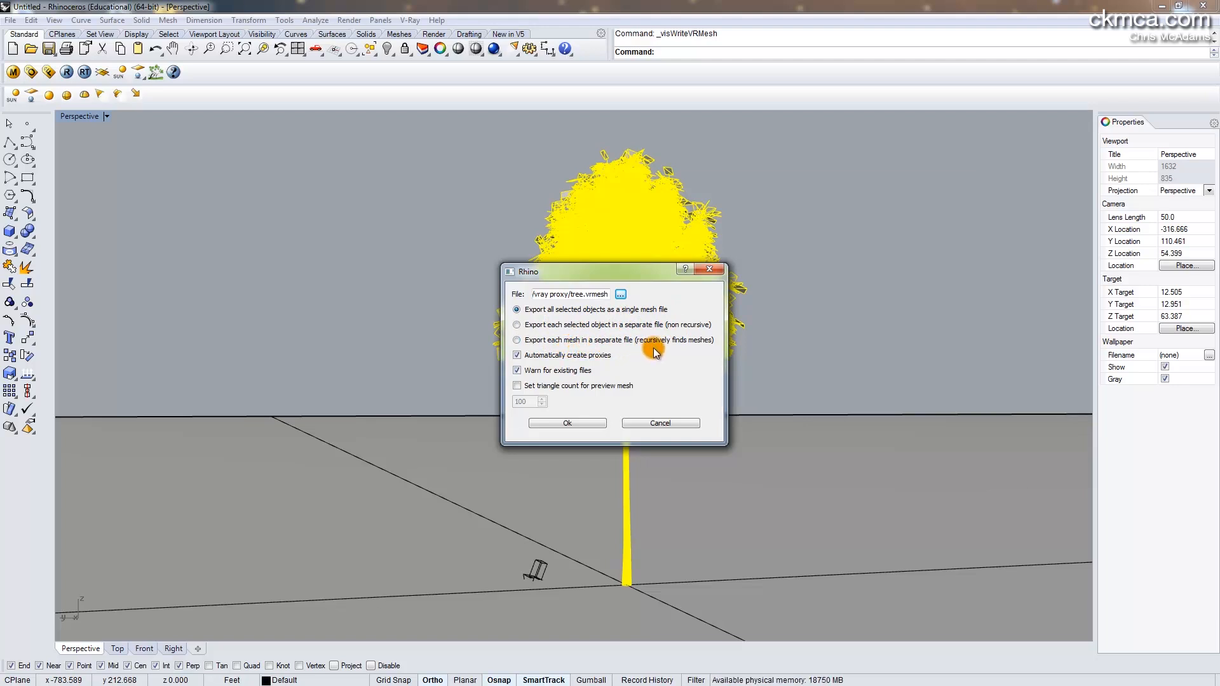
mouse_move(625, 336)
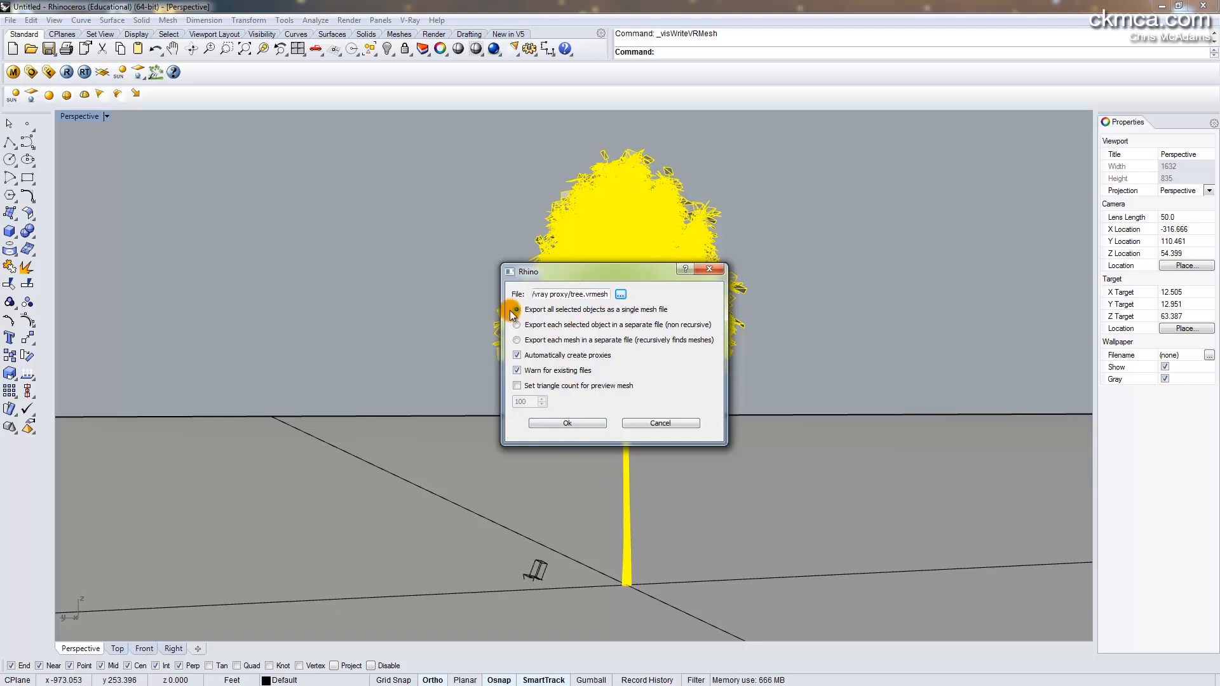
click(567, 421)
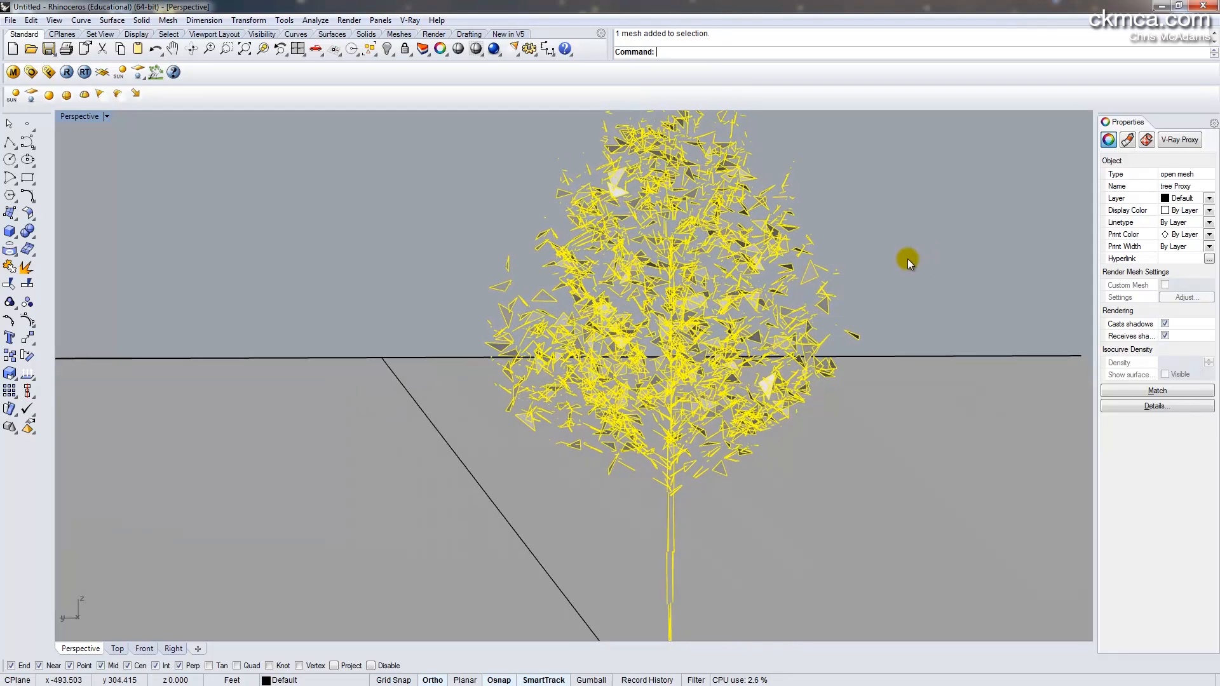
mouse_move(1177, 140)
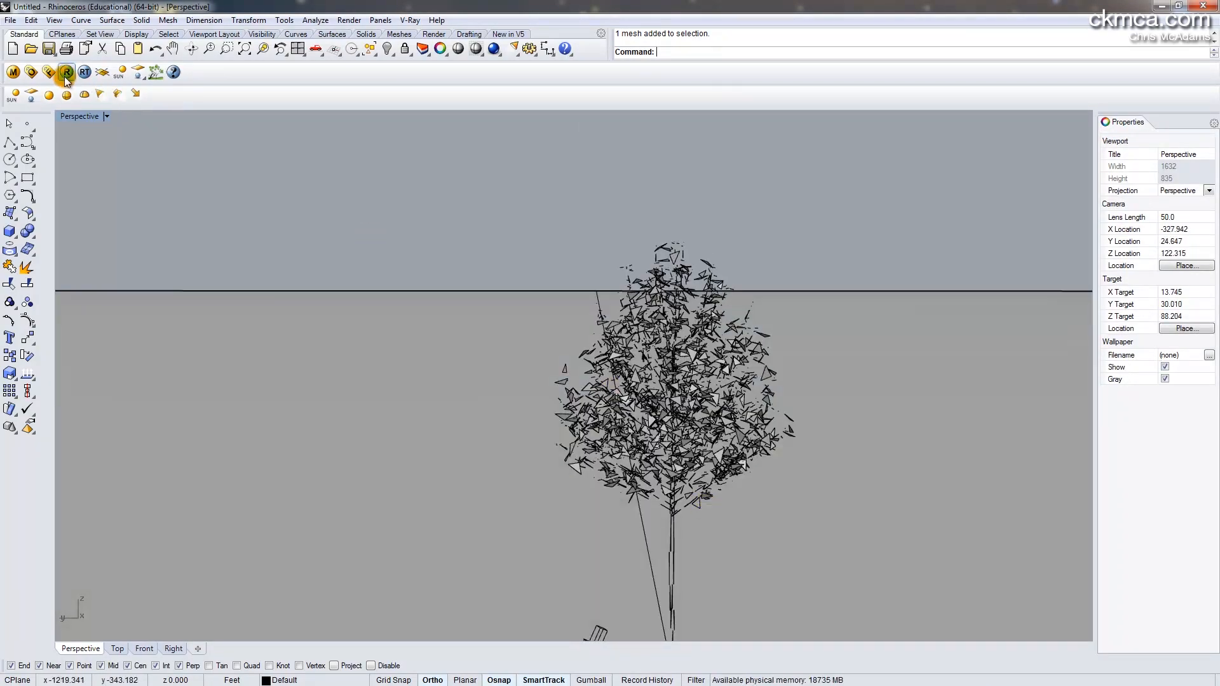
Render the tree proxy in the V-Ray frame buffer and close the finished render
click(66, 71)
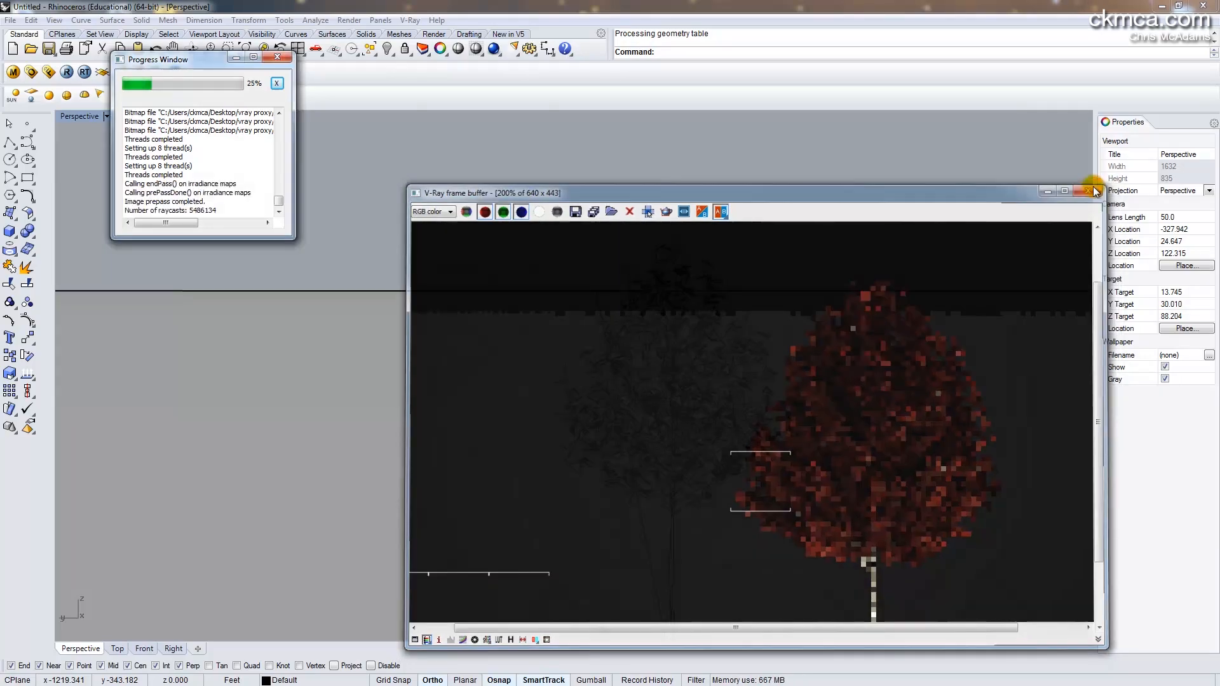
click(1093, 192)
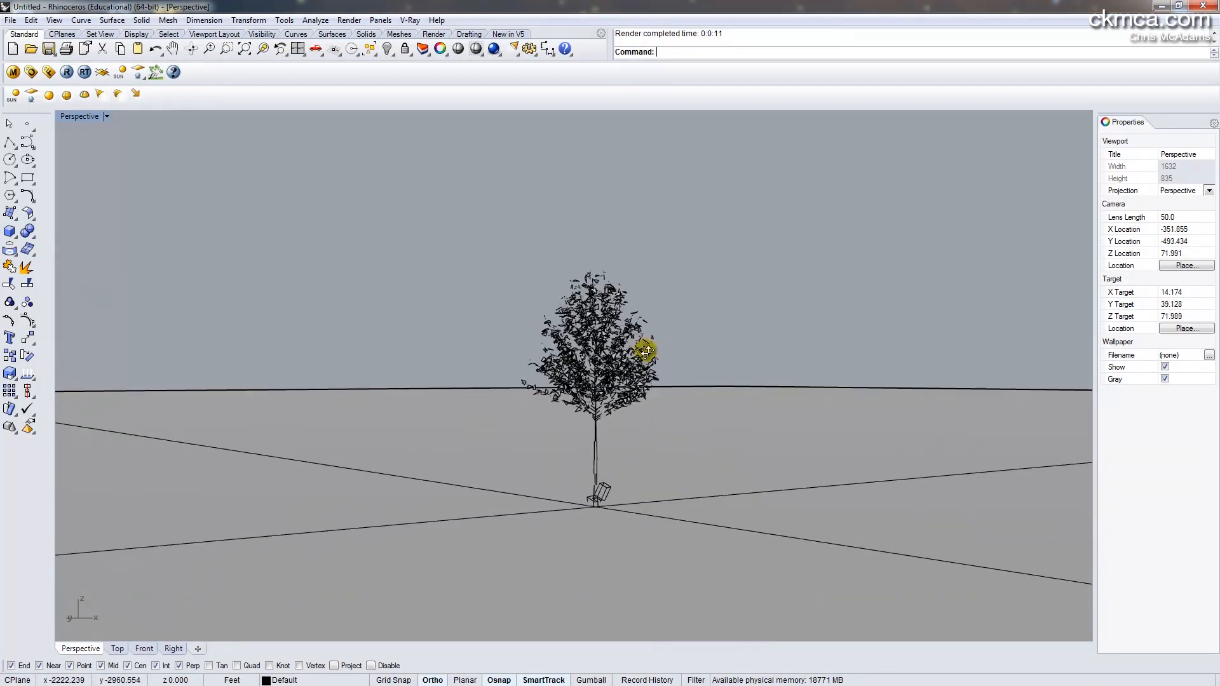
Copy the selected tree proxy repeatedly across the grid to form a dense stand of trees
click(645, 351)
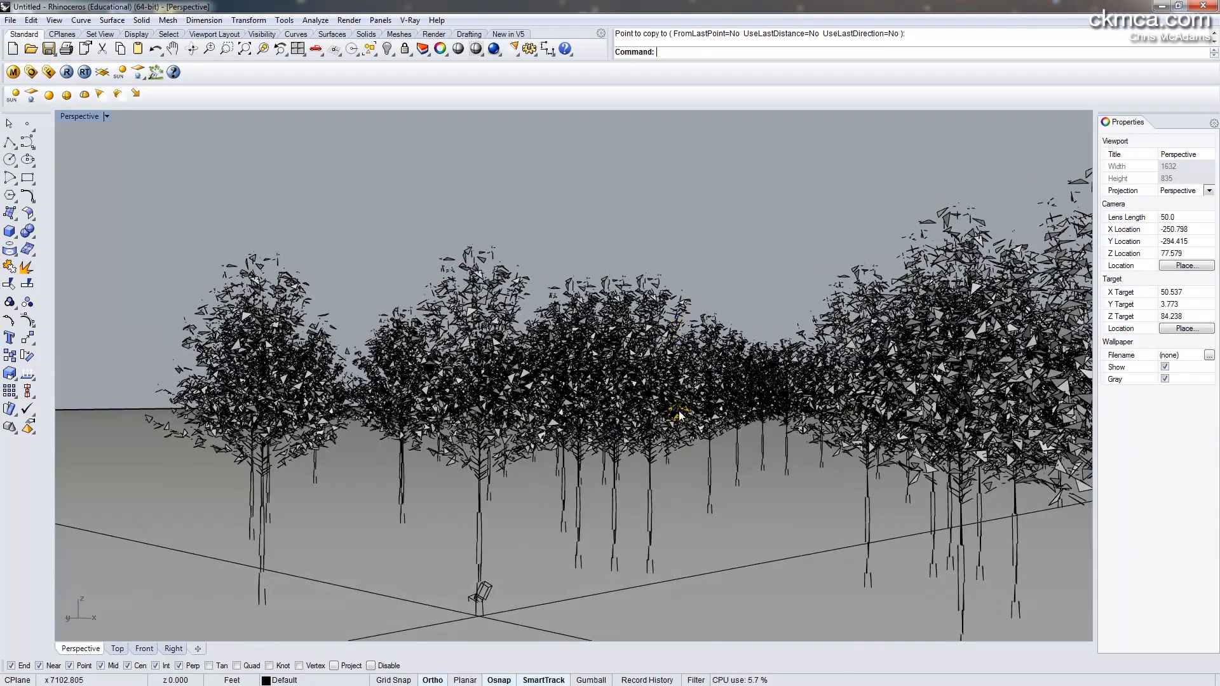
mouse_move(601, 481)
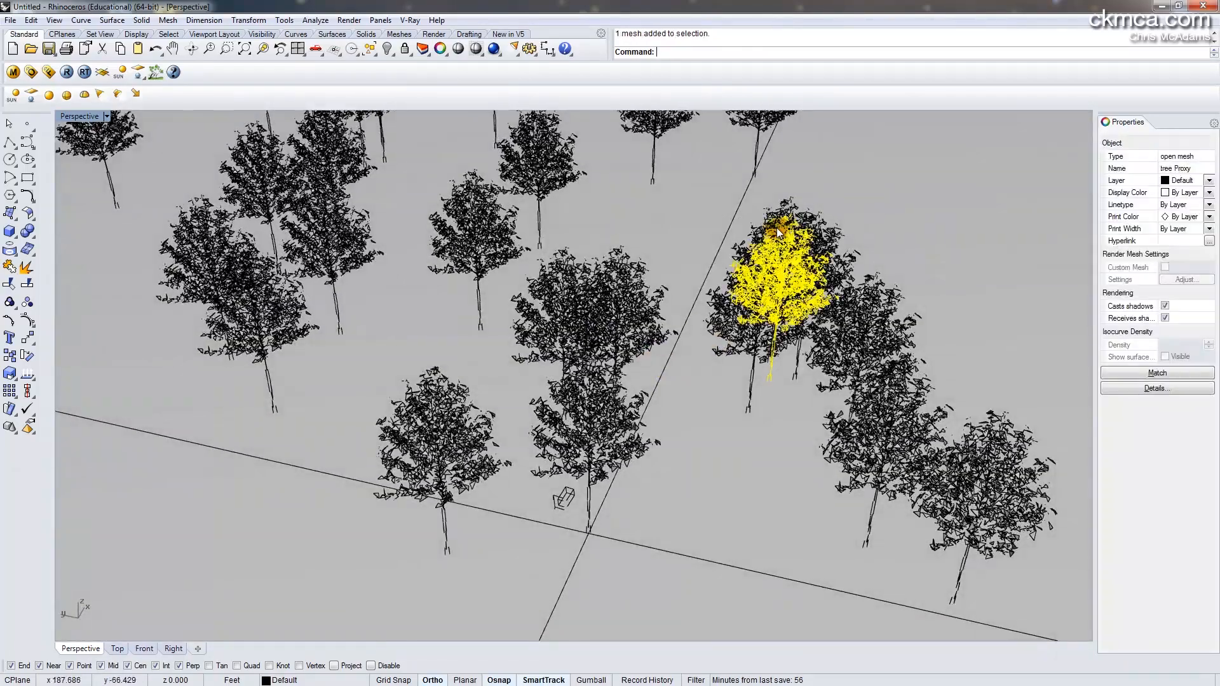
key(Delete)
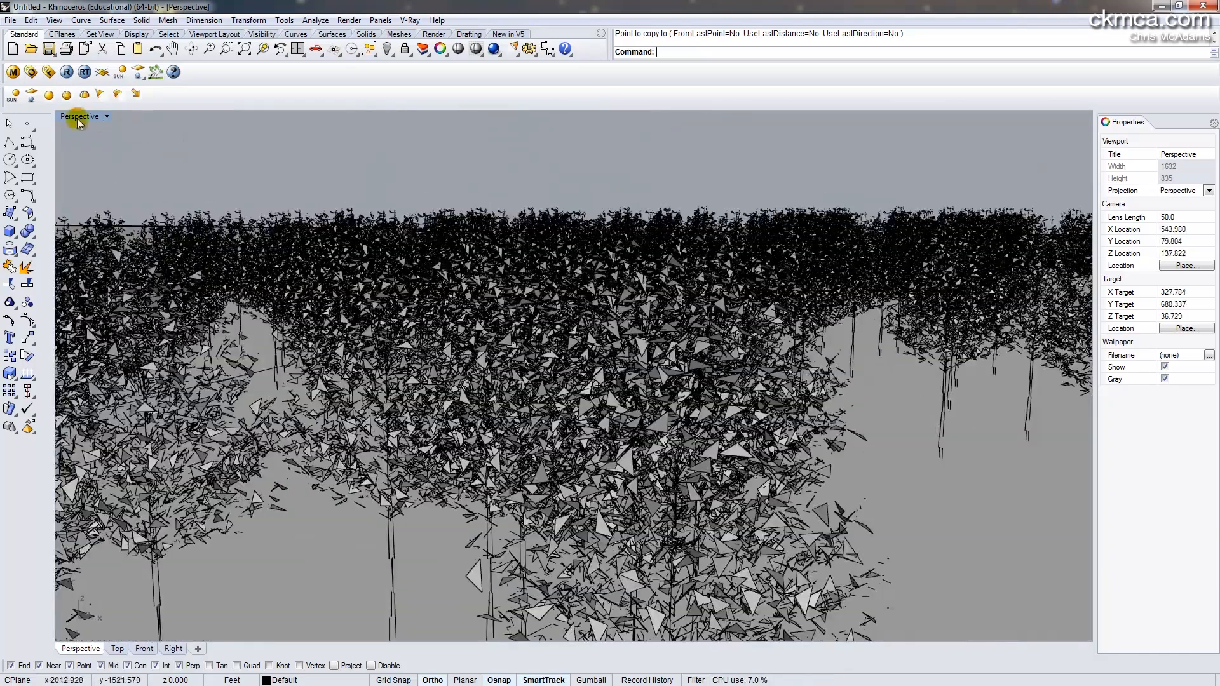
Set the Perspective viewport lens length to 24 mm in Viewport Properties
click(80, 115)
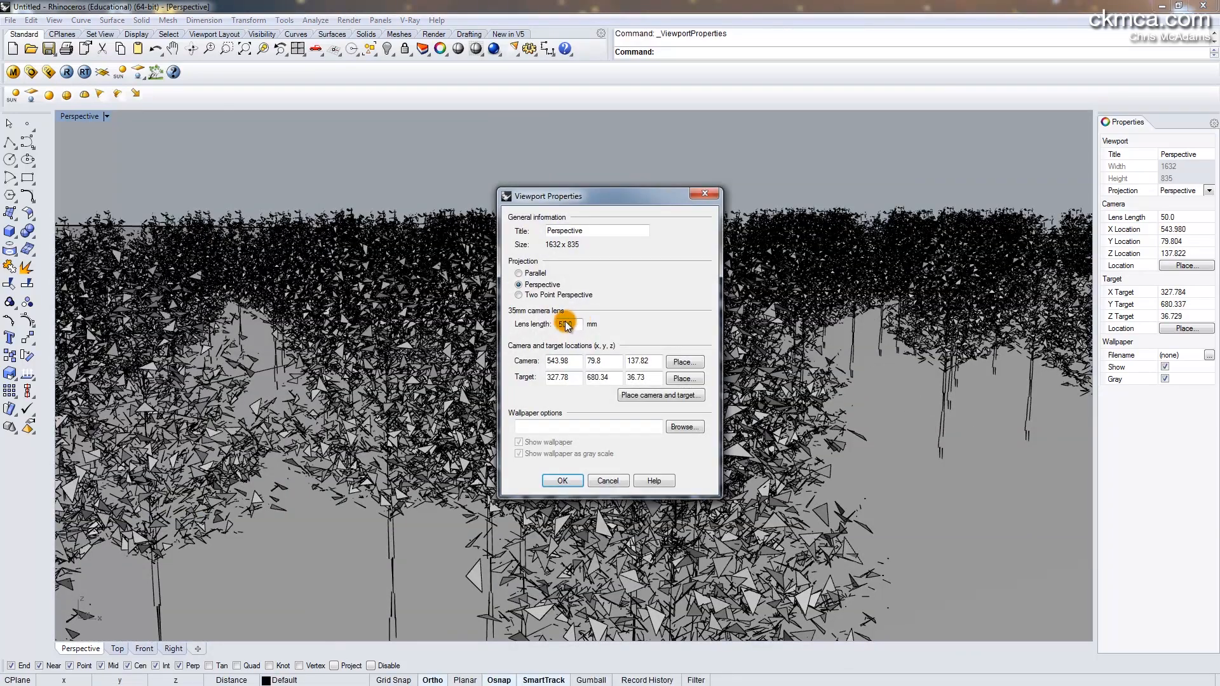
text(24)
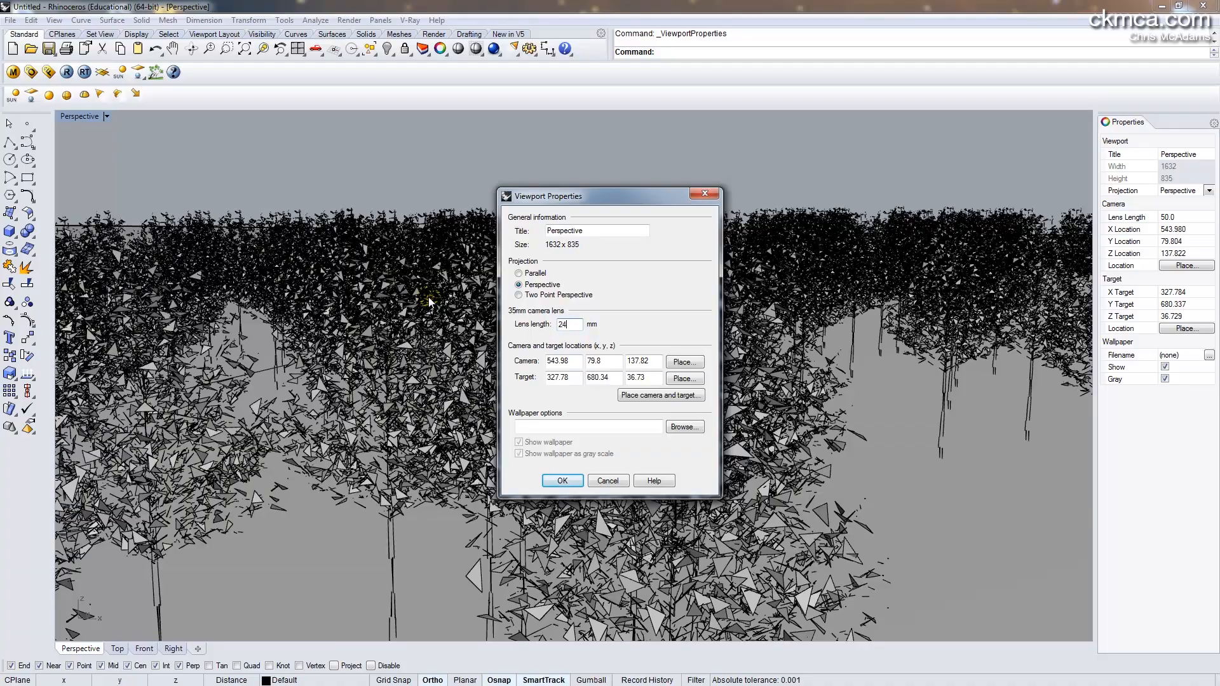
click(561, 481)
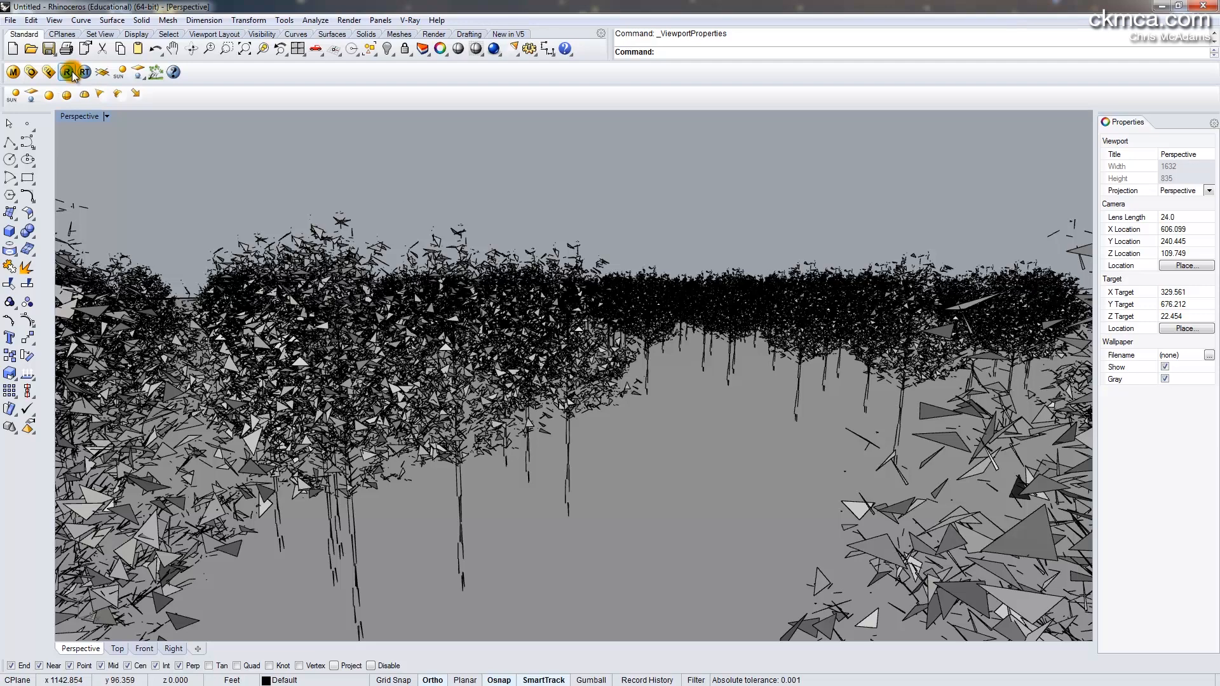
Render the whole proxy forest in the V-Ray frame buffer, then select a foreground tree
click(67, 71)
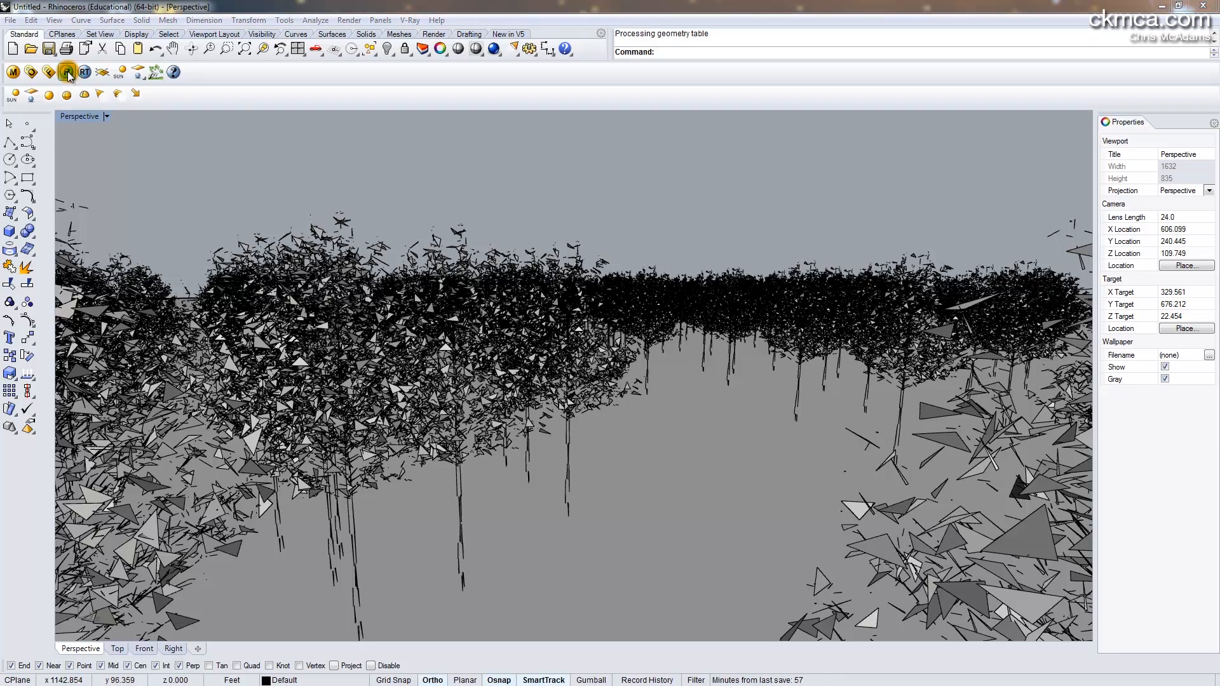
click(68, 71)
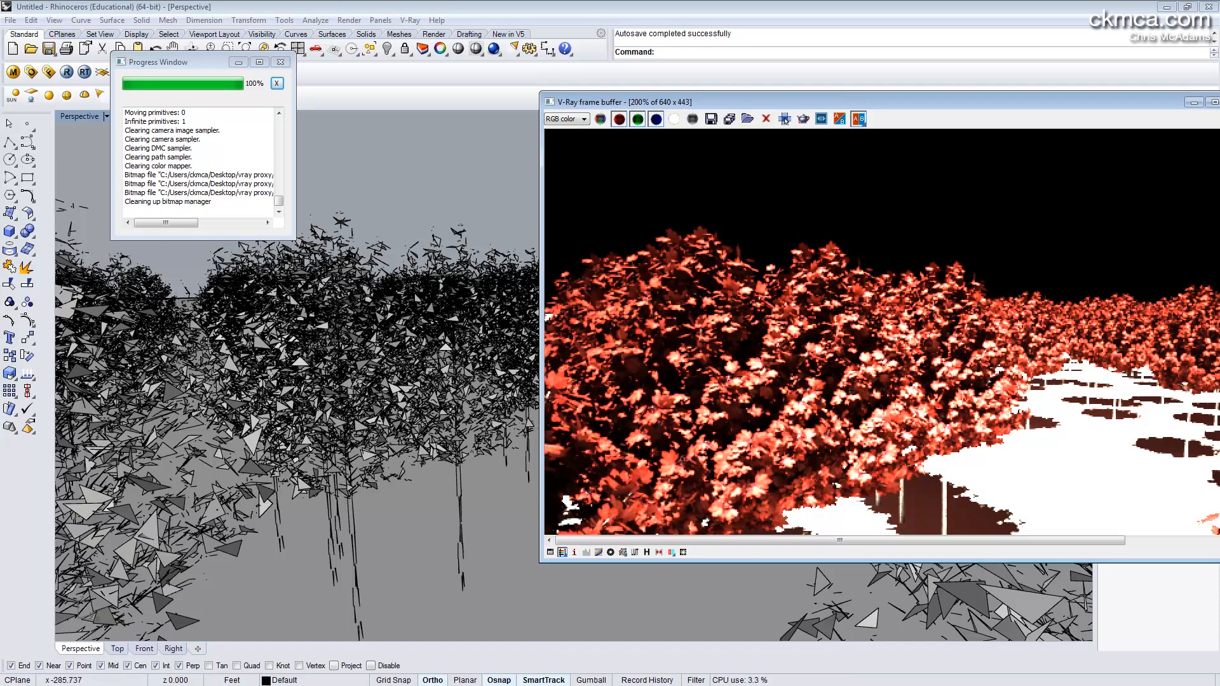
click(327, 366)
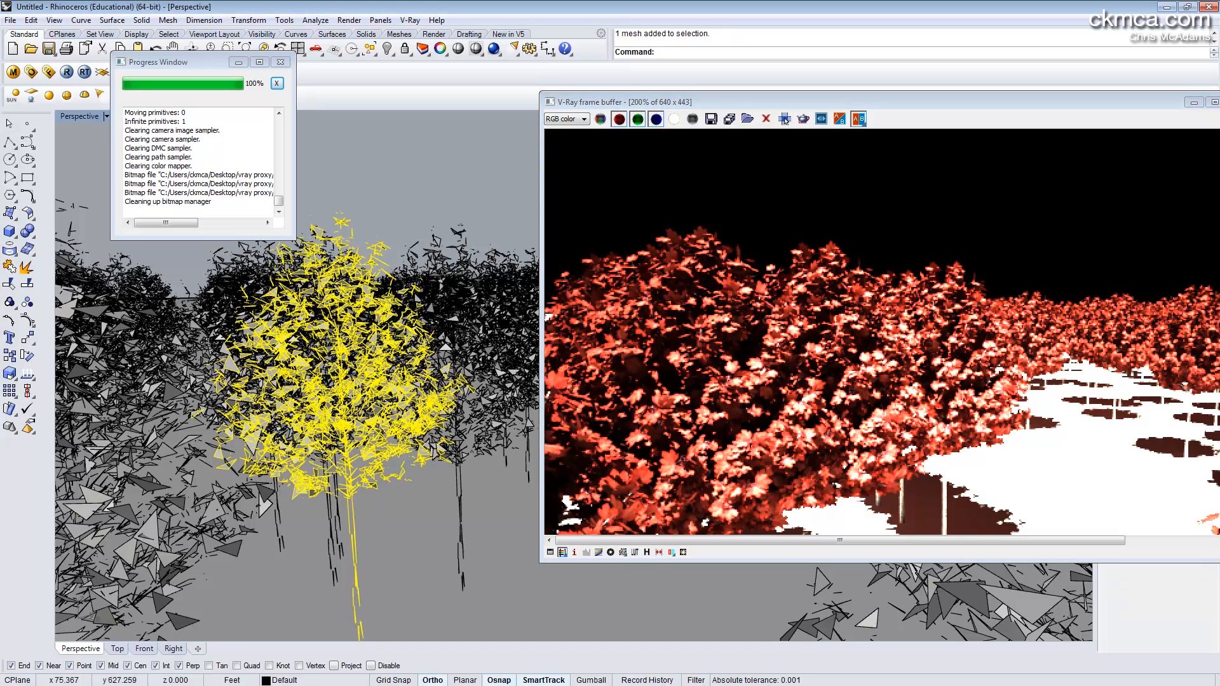